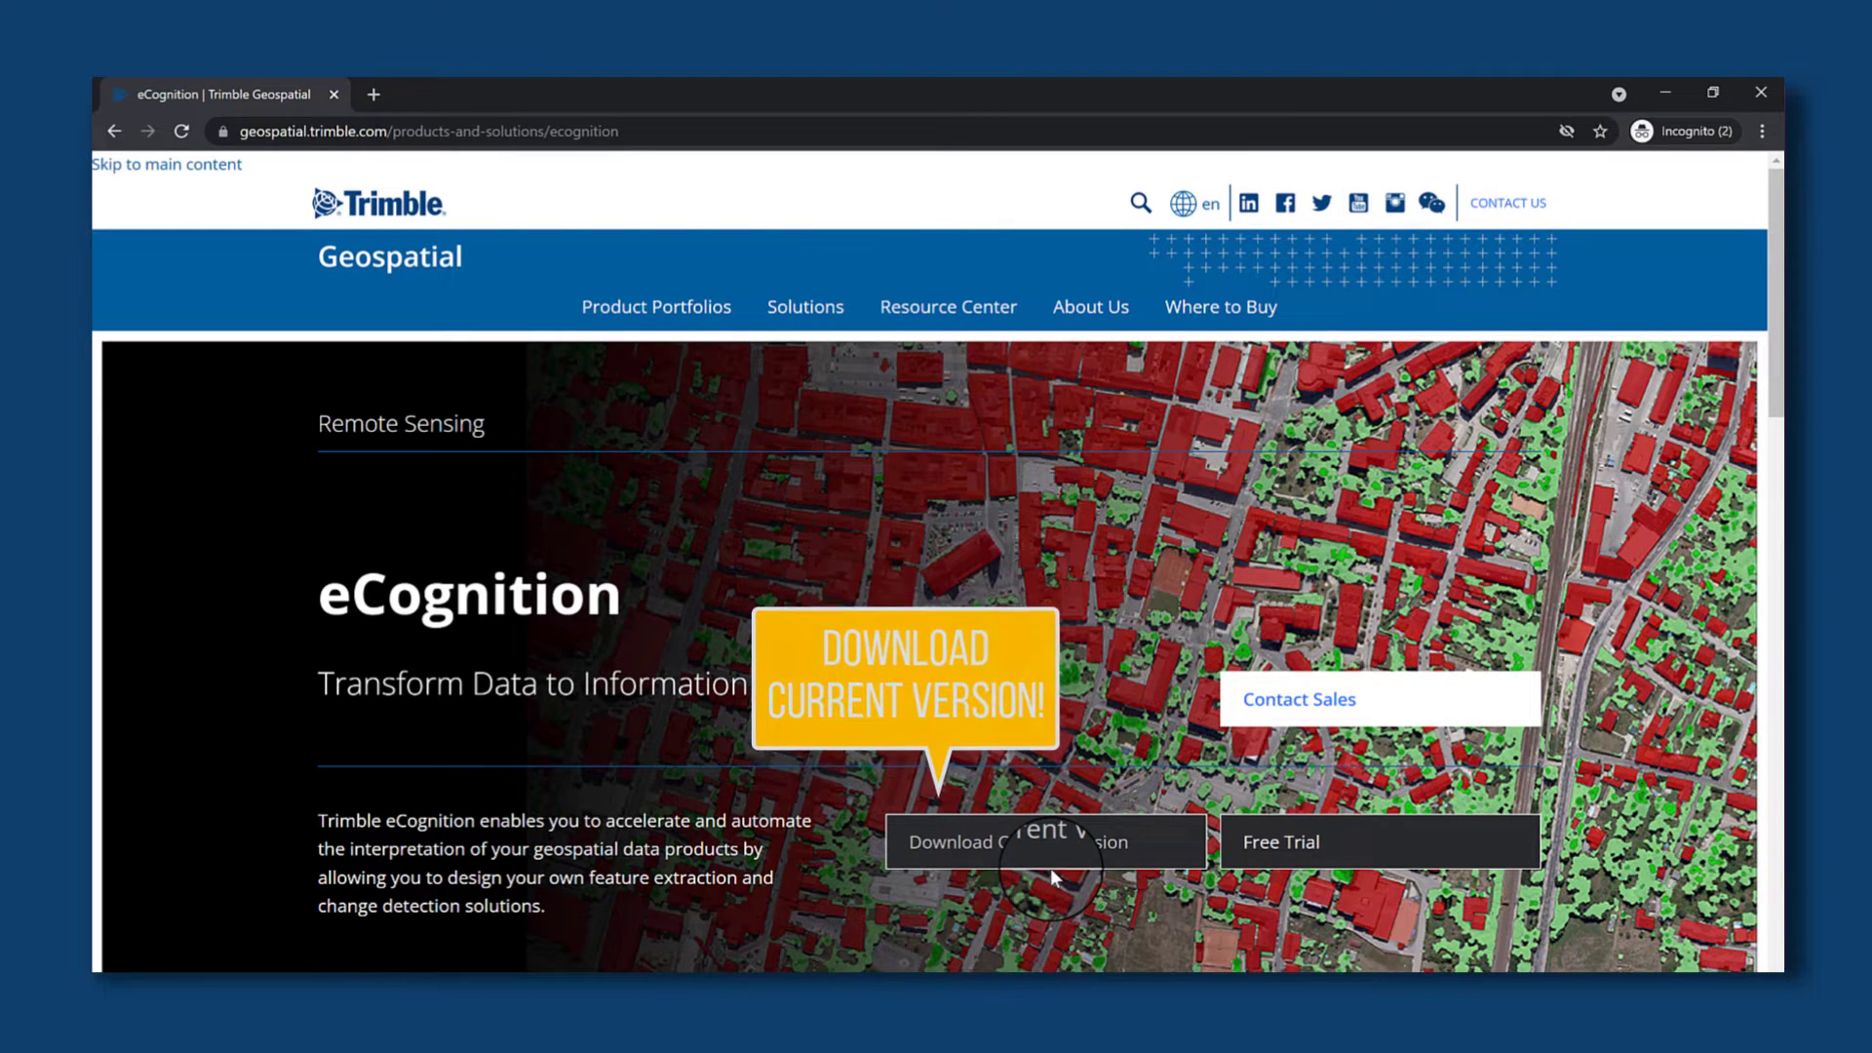
Enter the name 'Max' in the Download eCognition form and tick the product-emails checkbox.
{"action": "left_click", "coordinate": [1045, 842]}
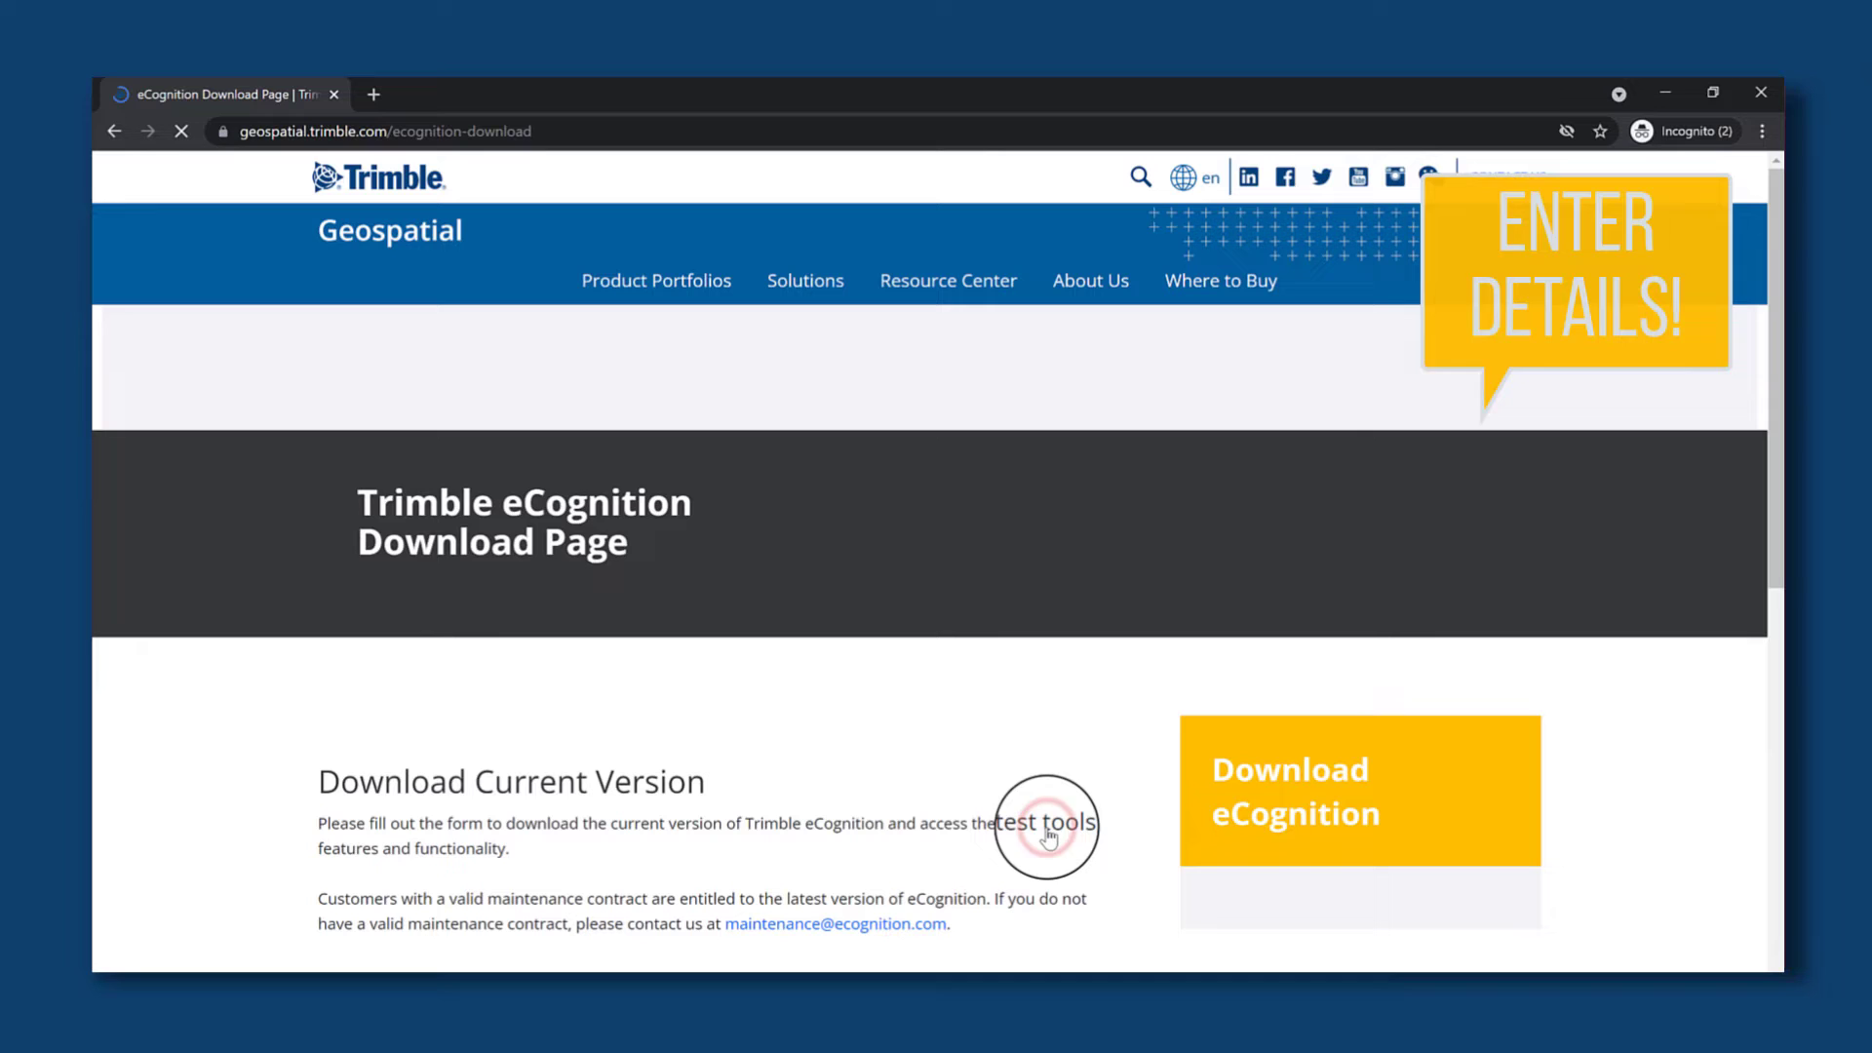
{"action": "scroll", "scroll_direction": "down", "scroll_amount": 3}
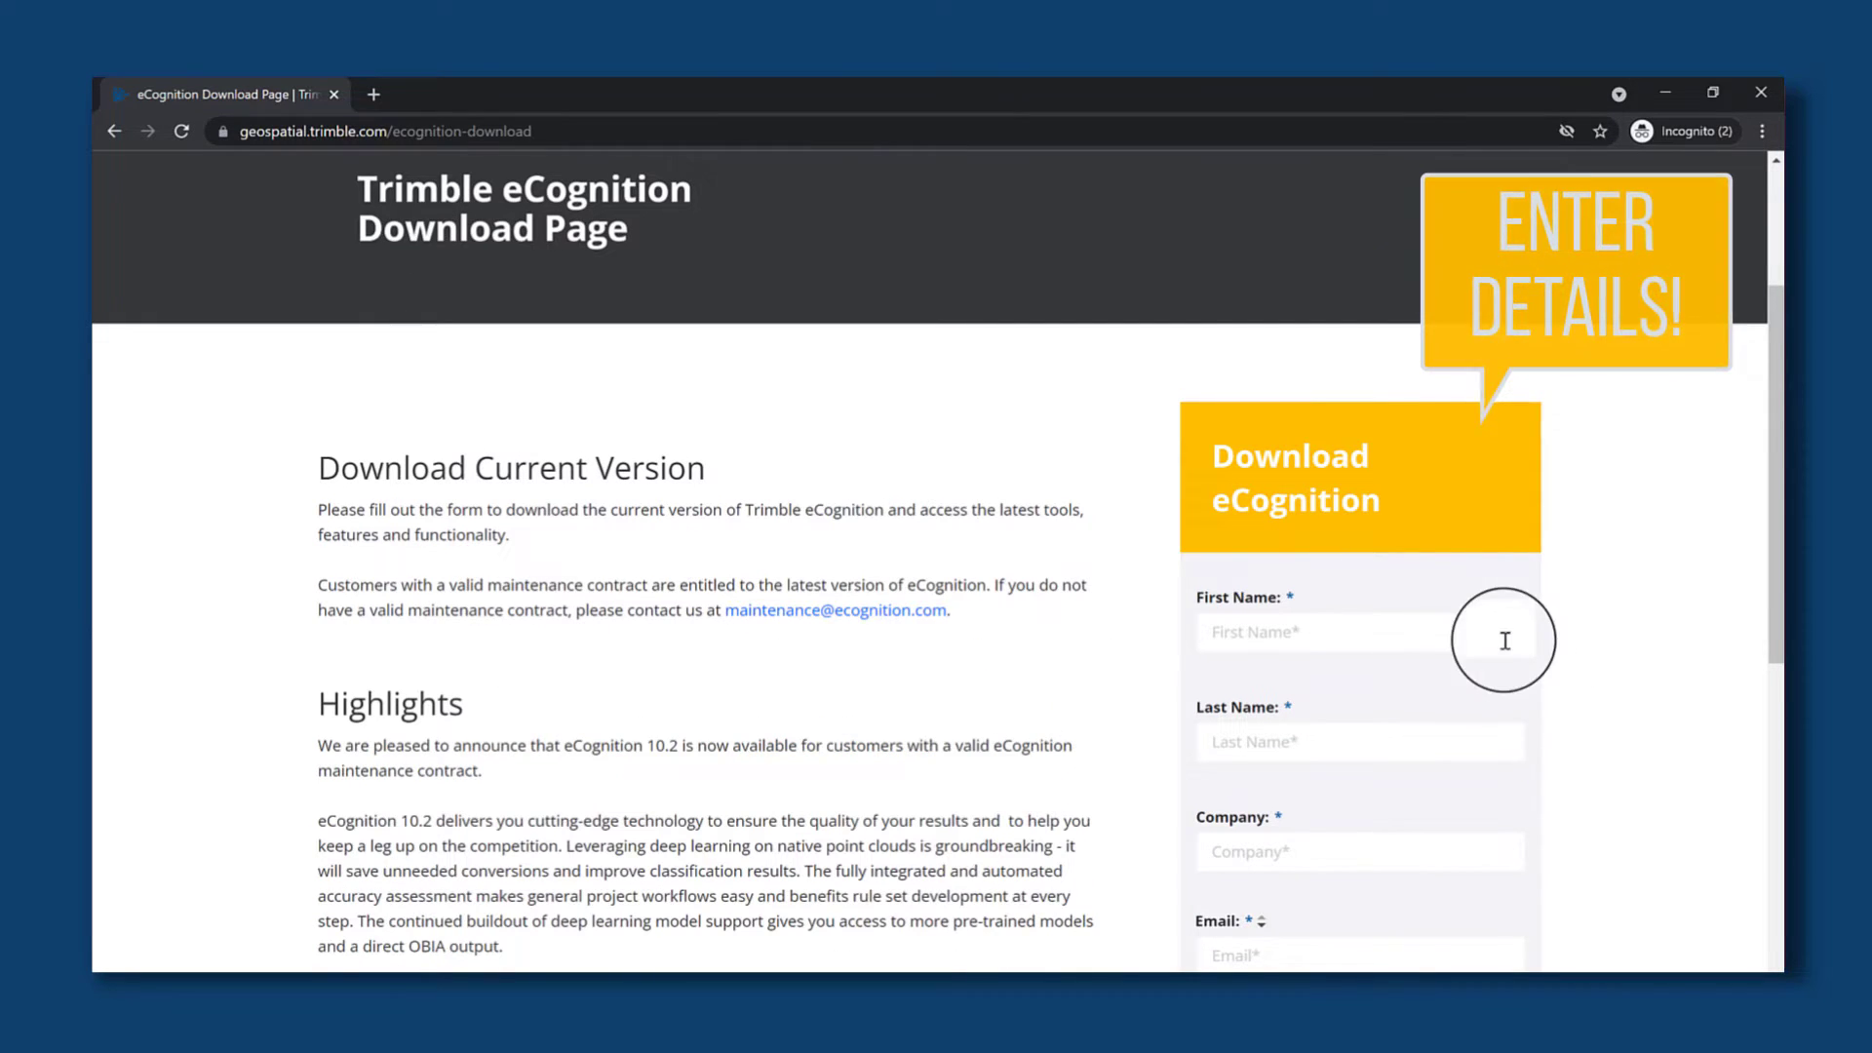
{"action": "type", "text": "Max"}
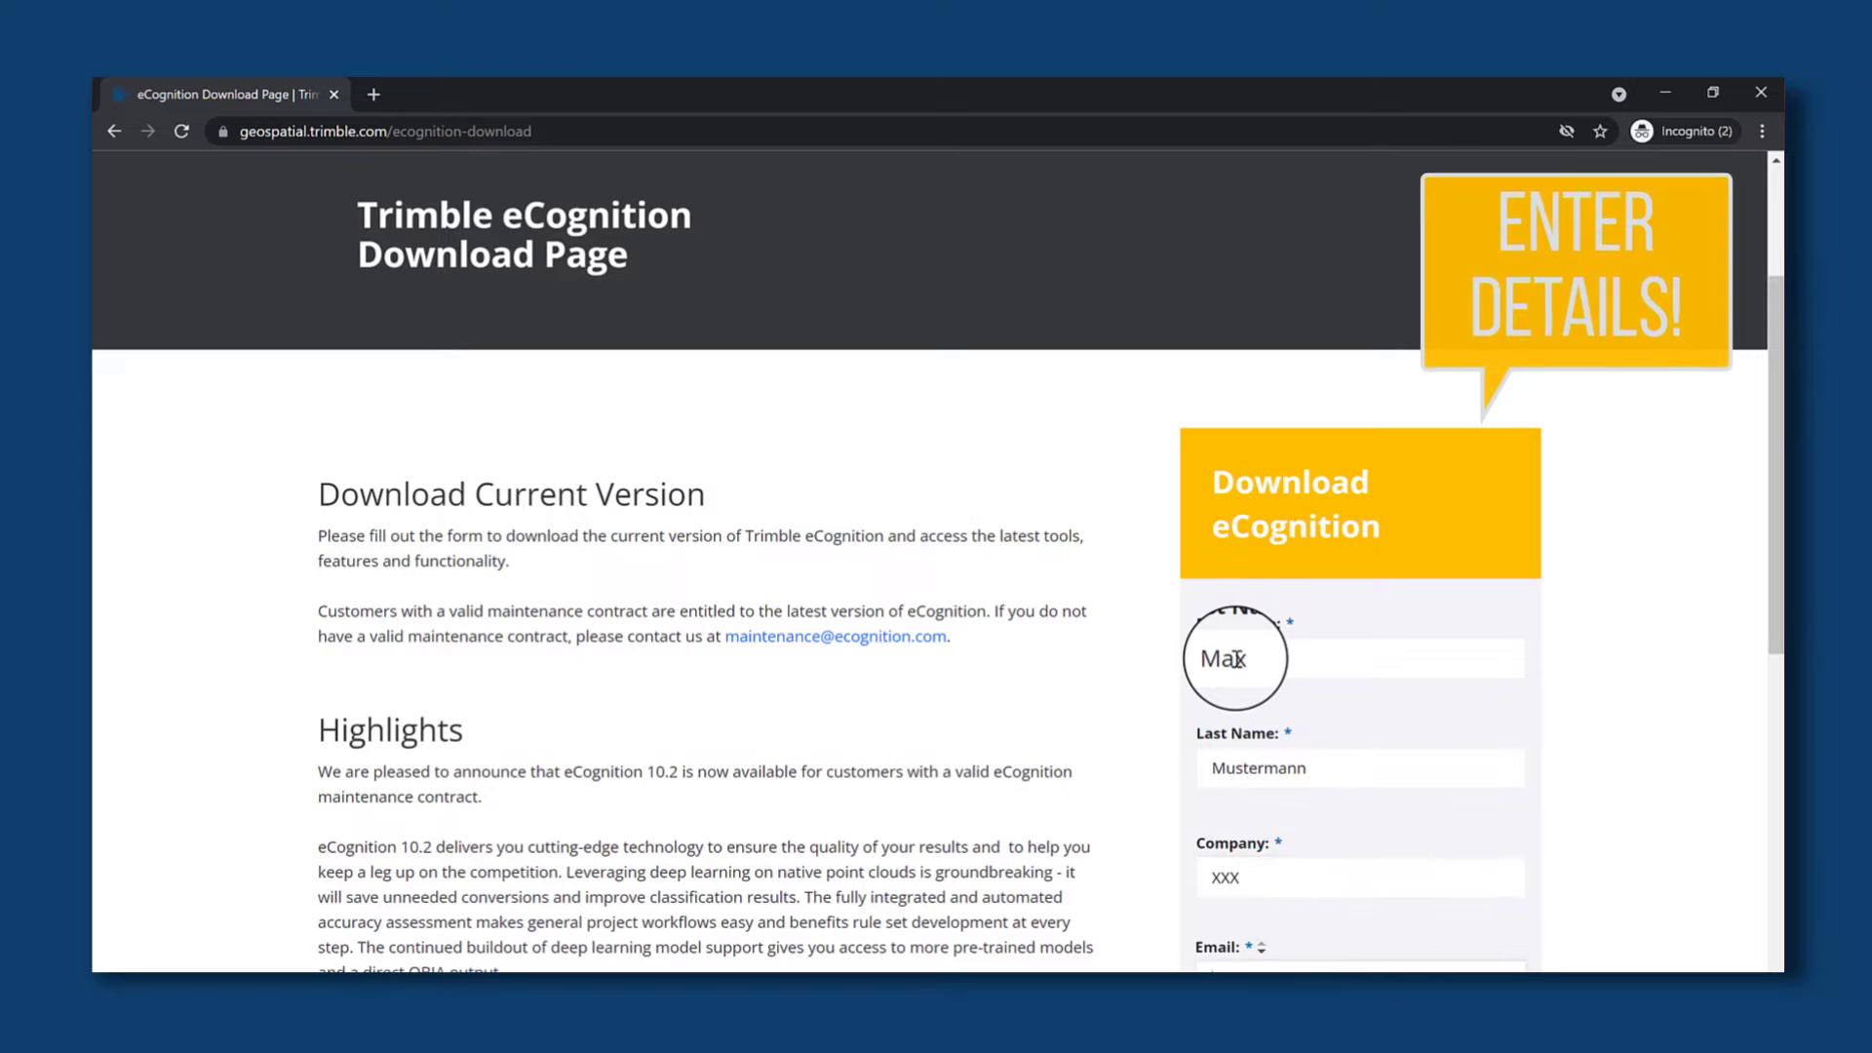
{"action": "scroll", "scroll_direction": "down", "scroll_amount": 3}
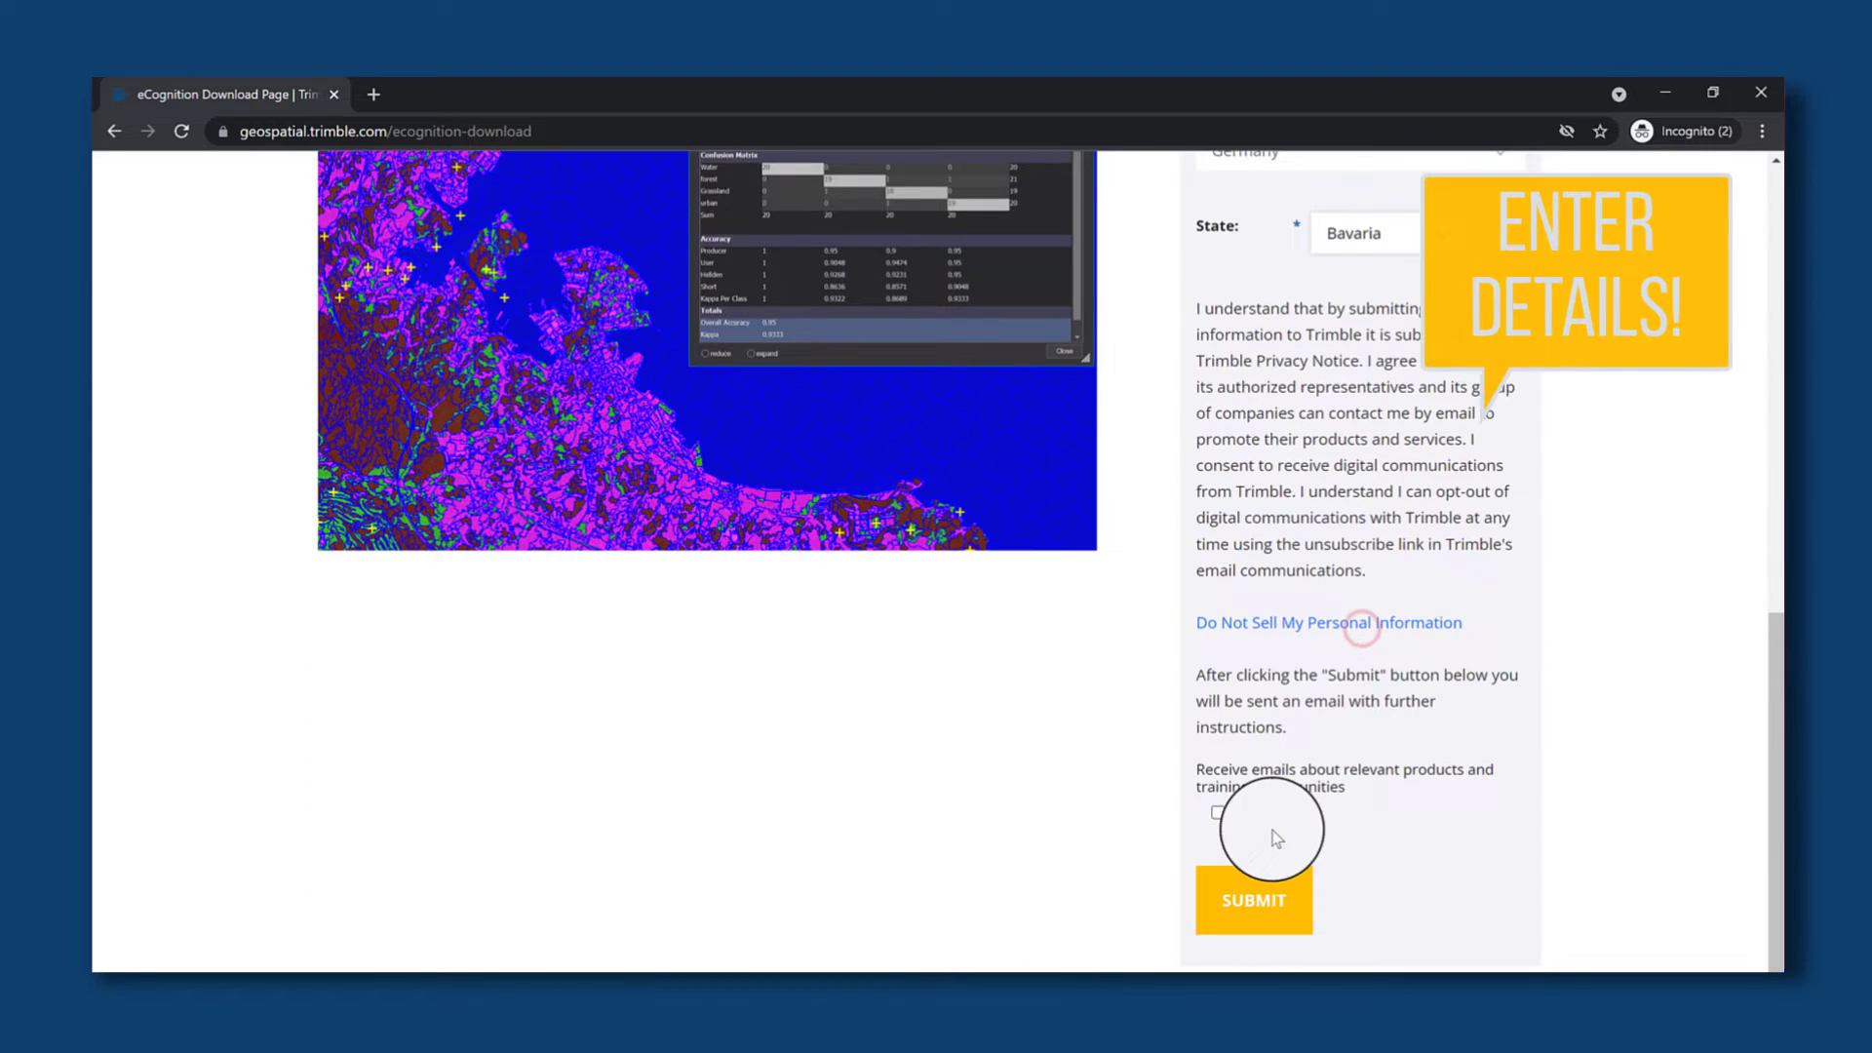
{"action": "left_click", "coordinate": [1215, 813]}
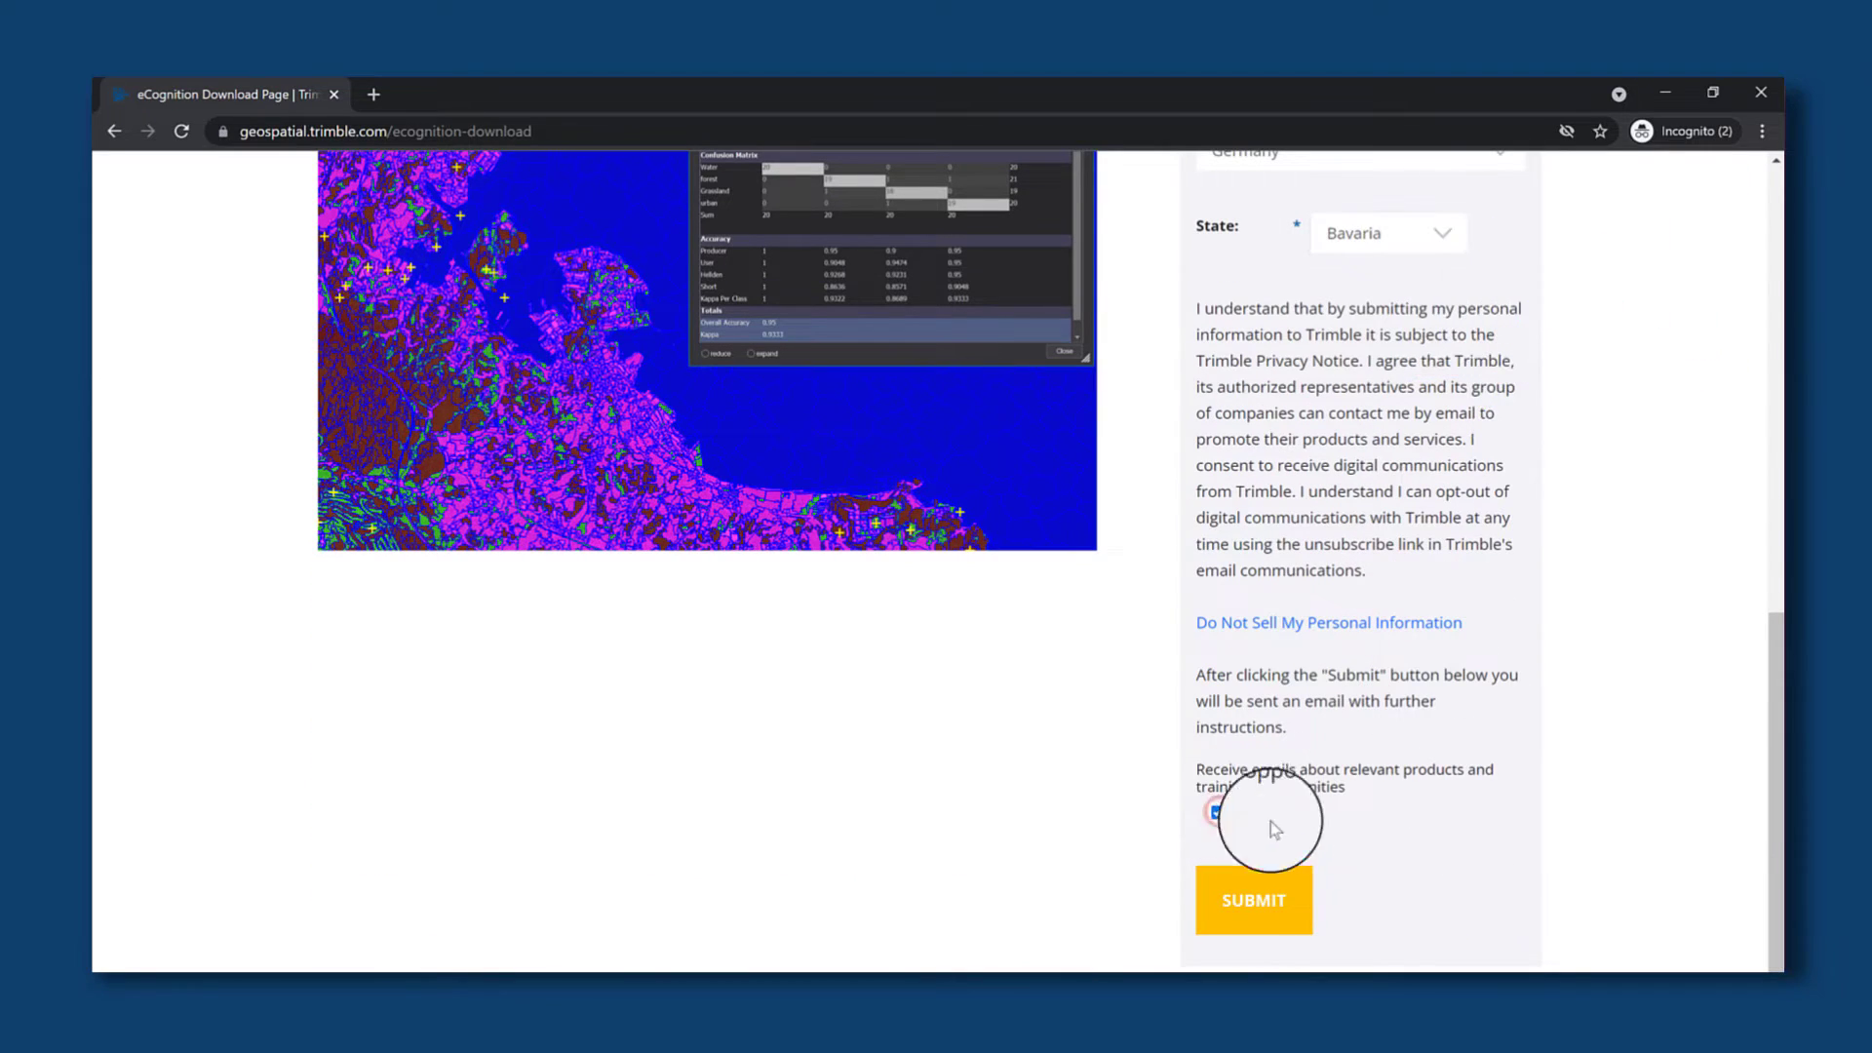
{"action": "scroll", "scroll_direction": "down", "scroll_amount": 3}
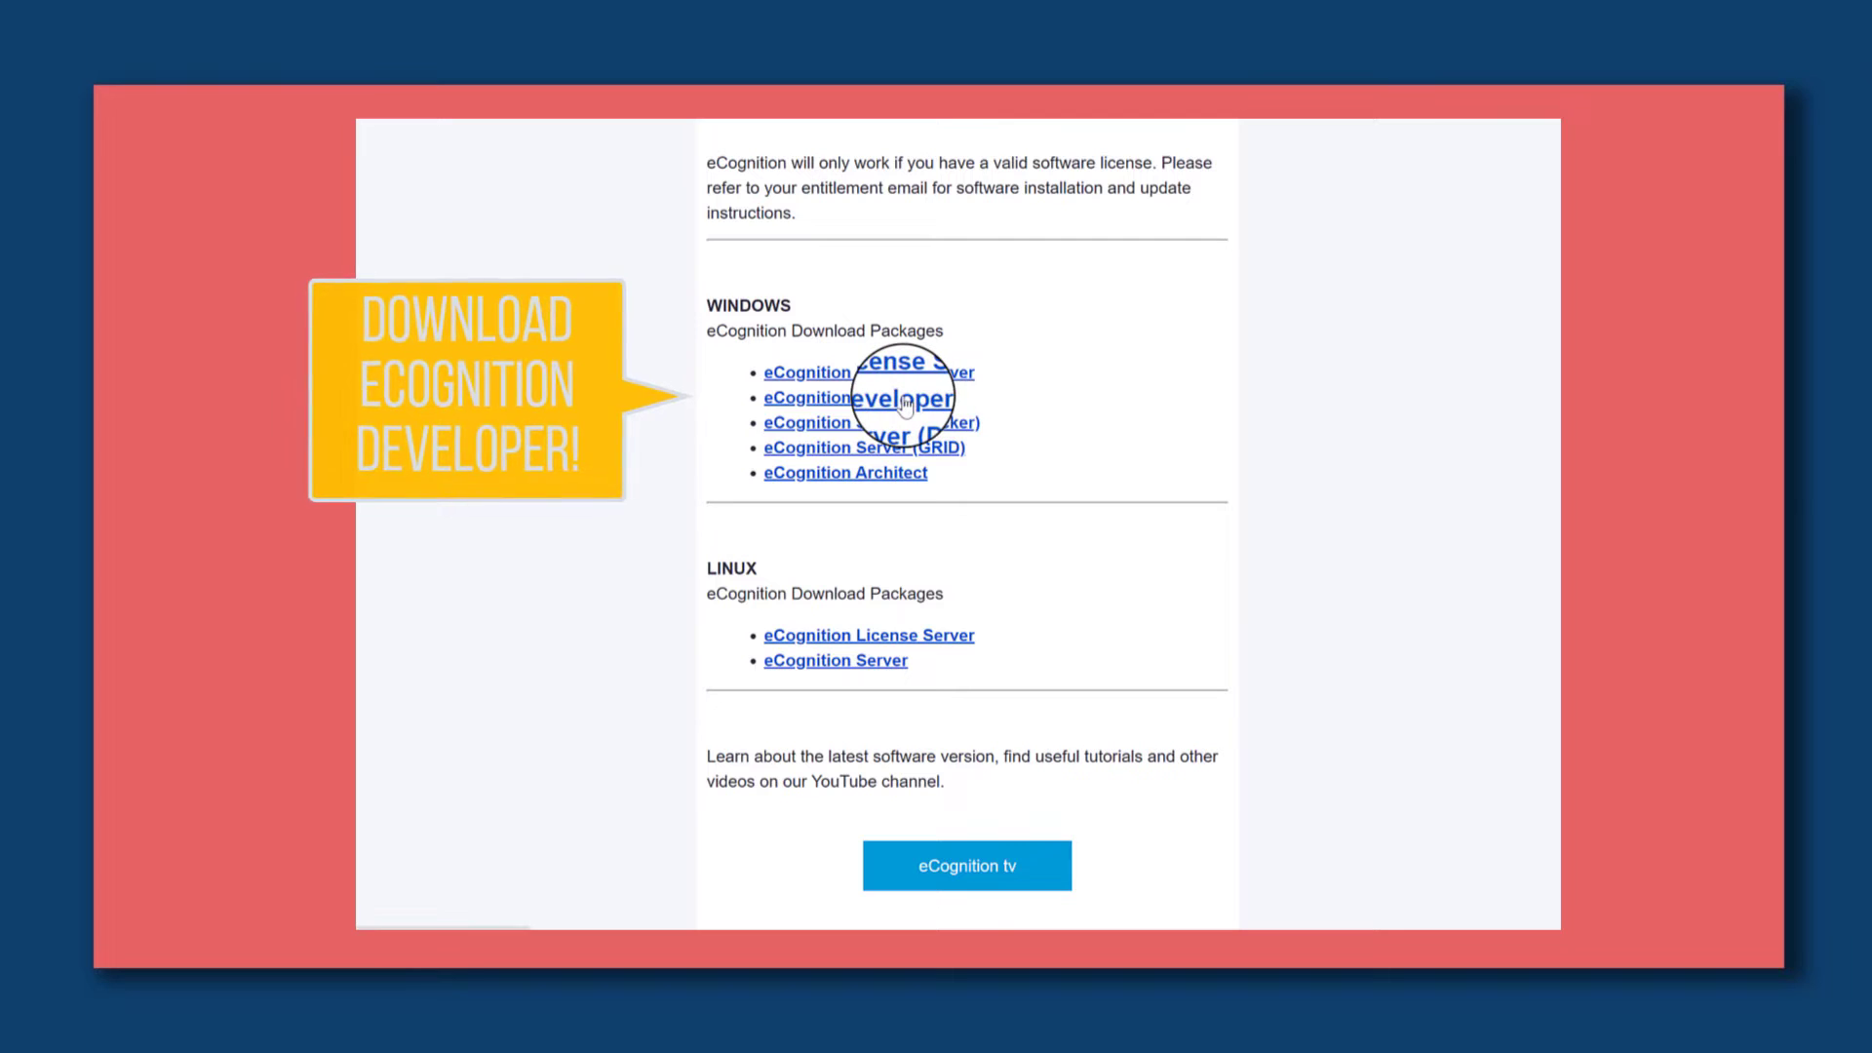
Download the Windows eCognition Developer package from the entitlement email link.
{"action": "left_click", "coordinate": [856, 398]}
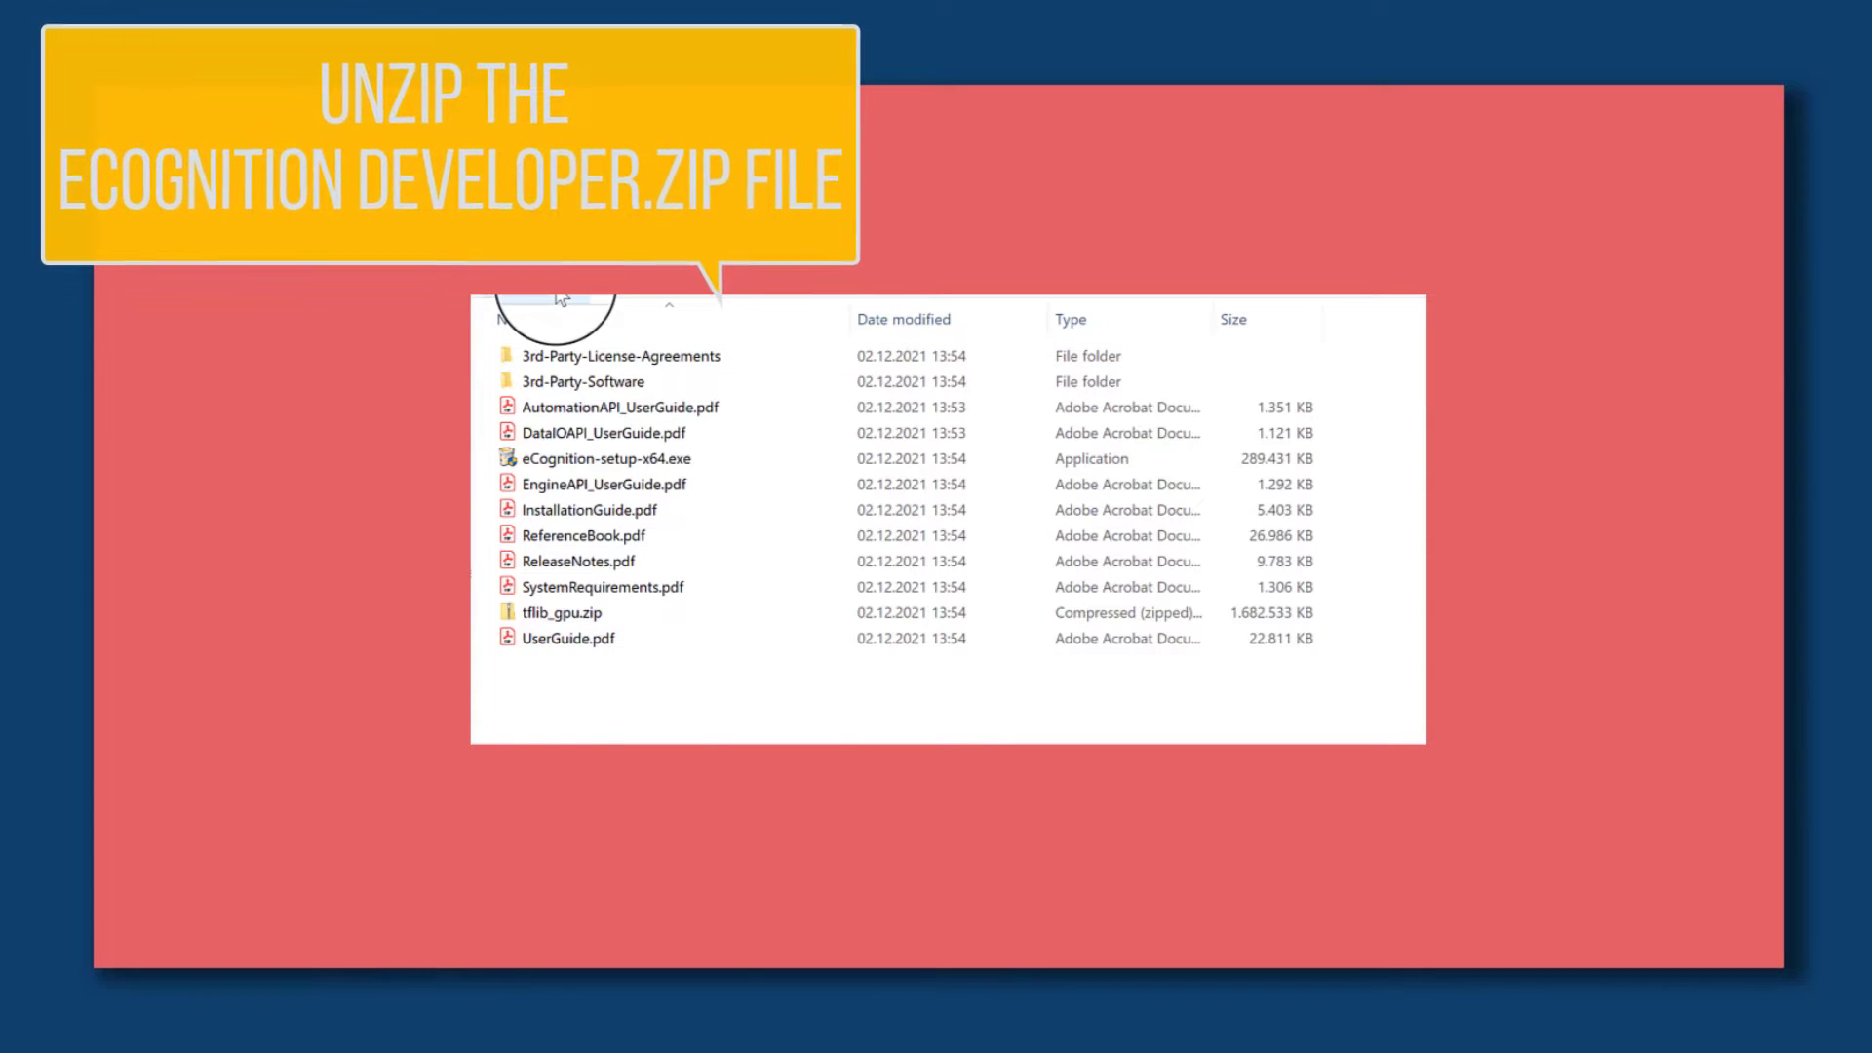
Run eCognition-setup-x64.exe as administrator from the unzipped package.
{"action": "right_click", "coordinate": [608, 458]}
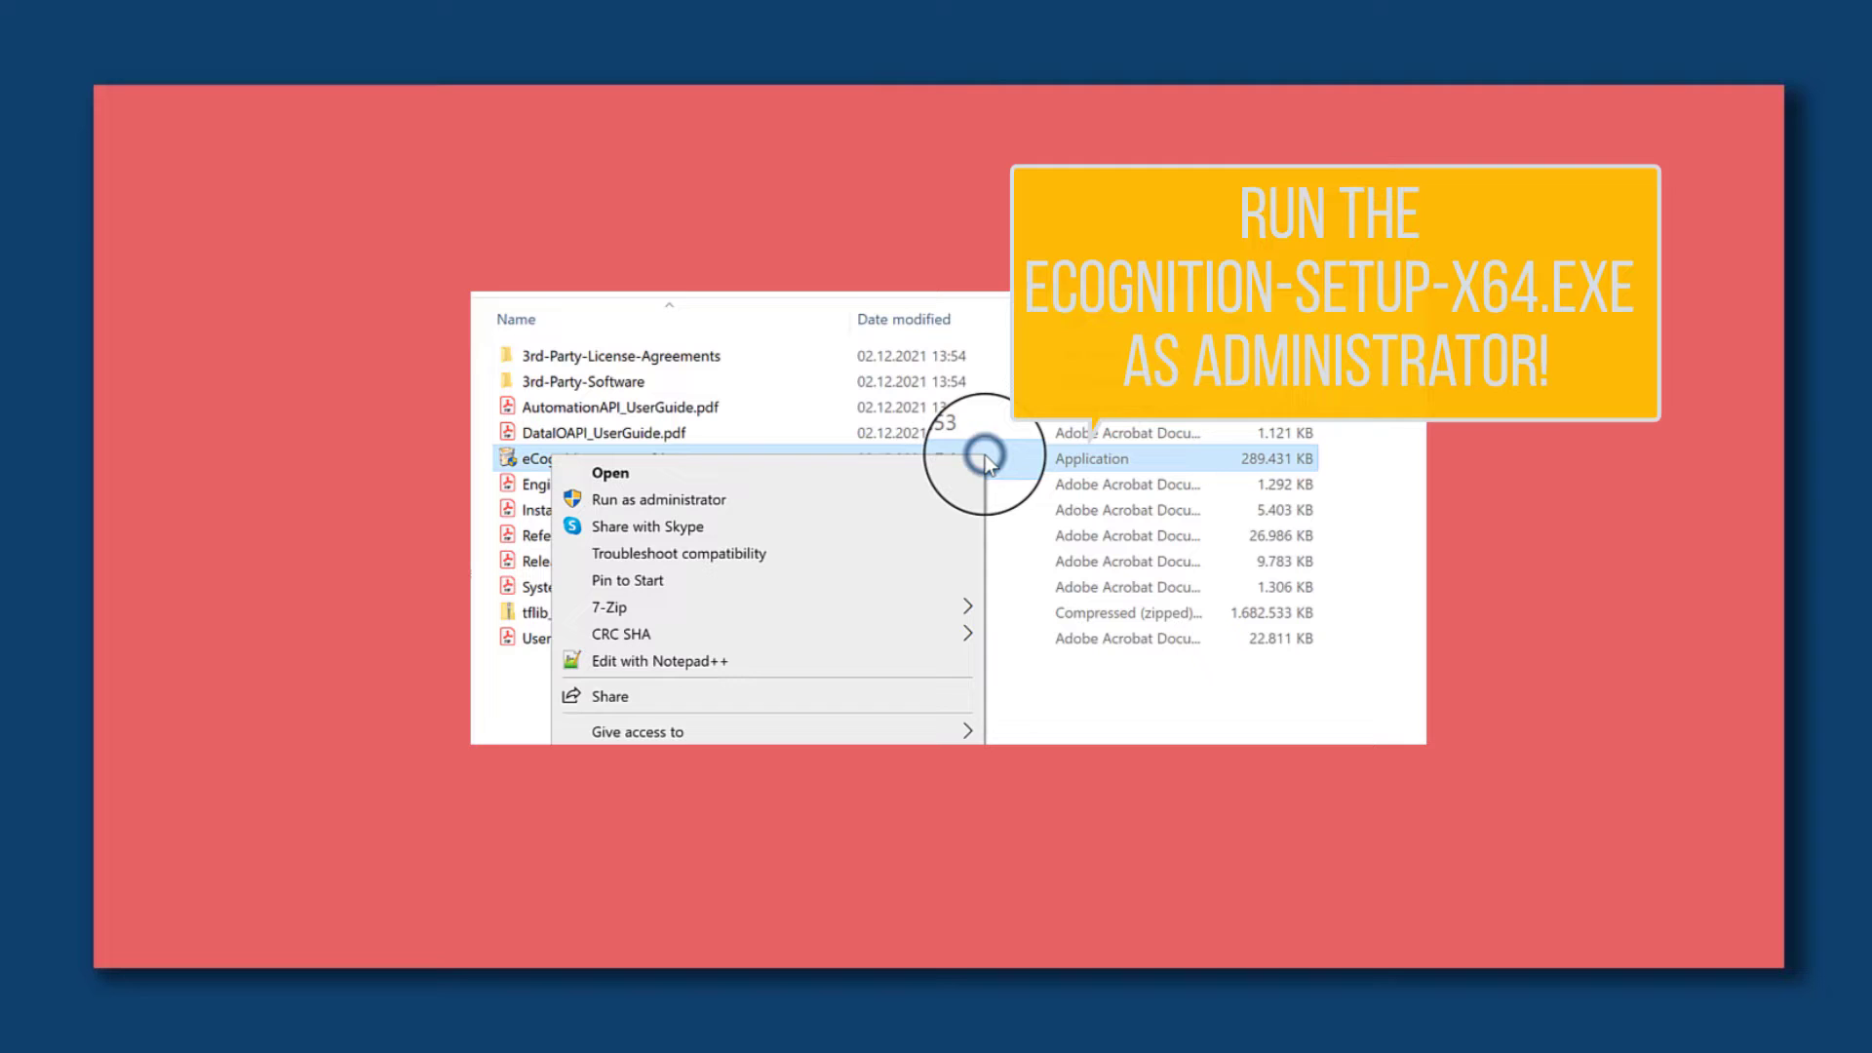
{"action": "left_click", "coordinate": [657, 499]}
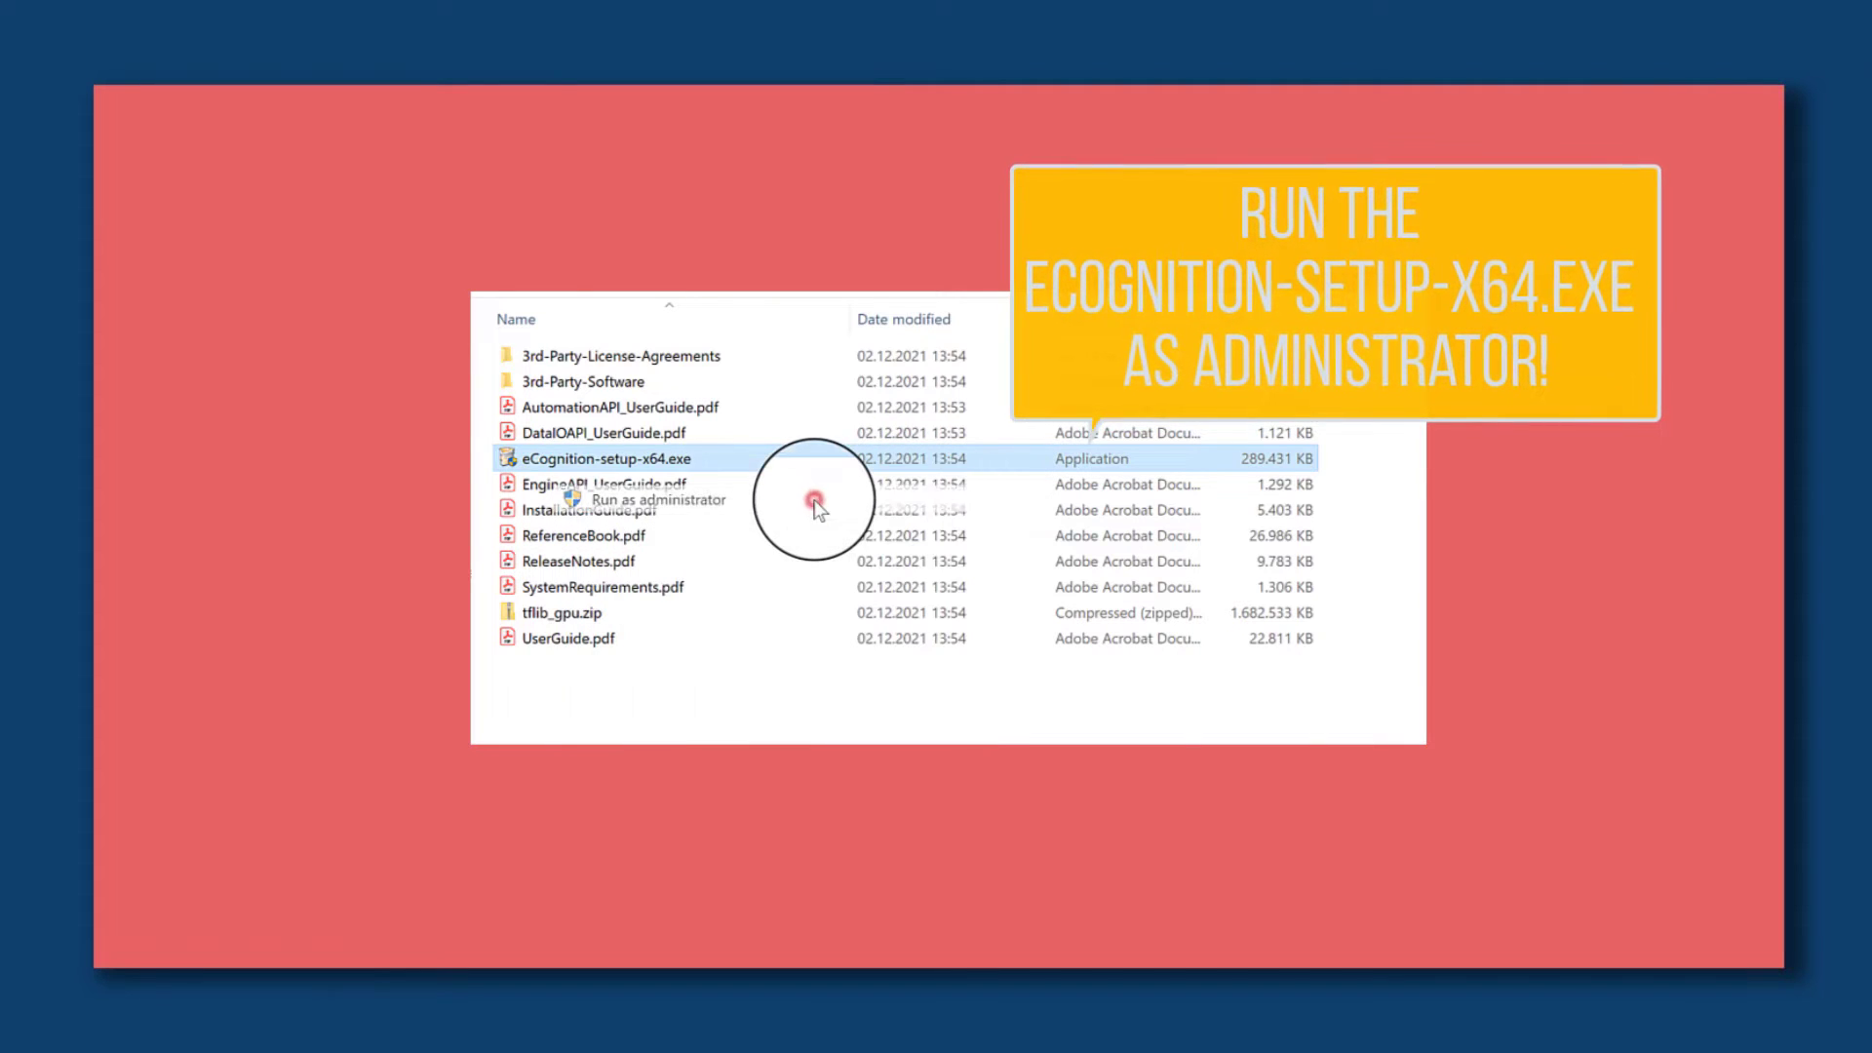
{"action": "left_click", "coordinate": [657, 499]}
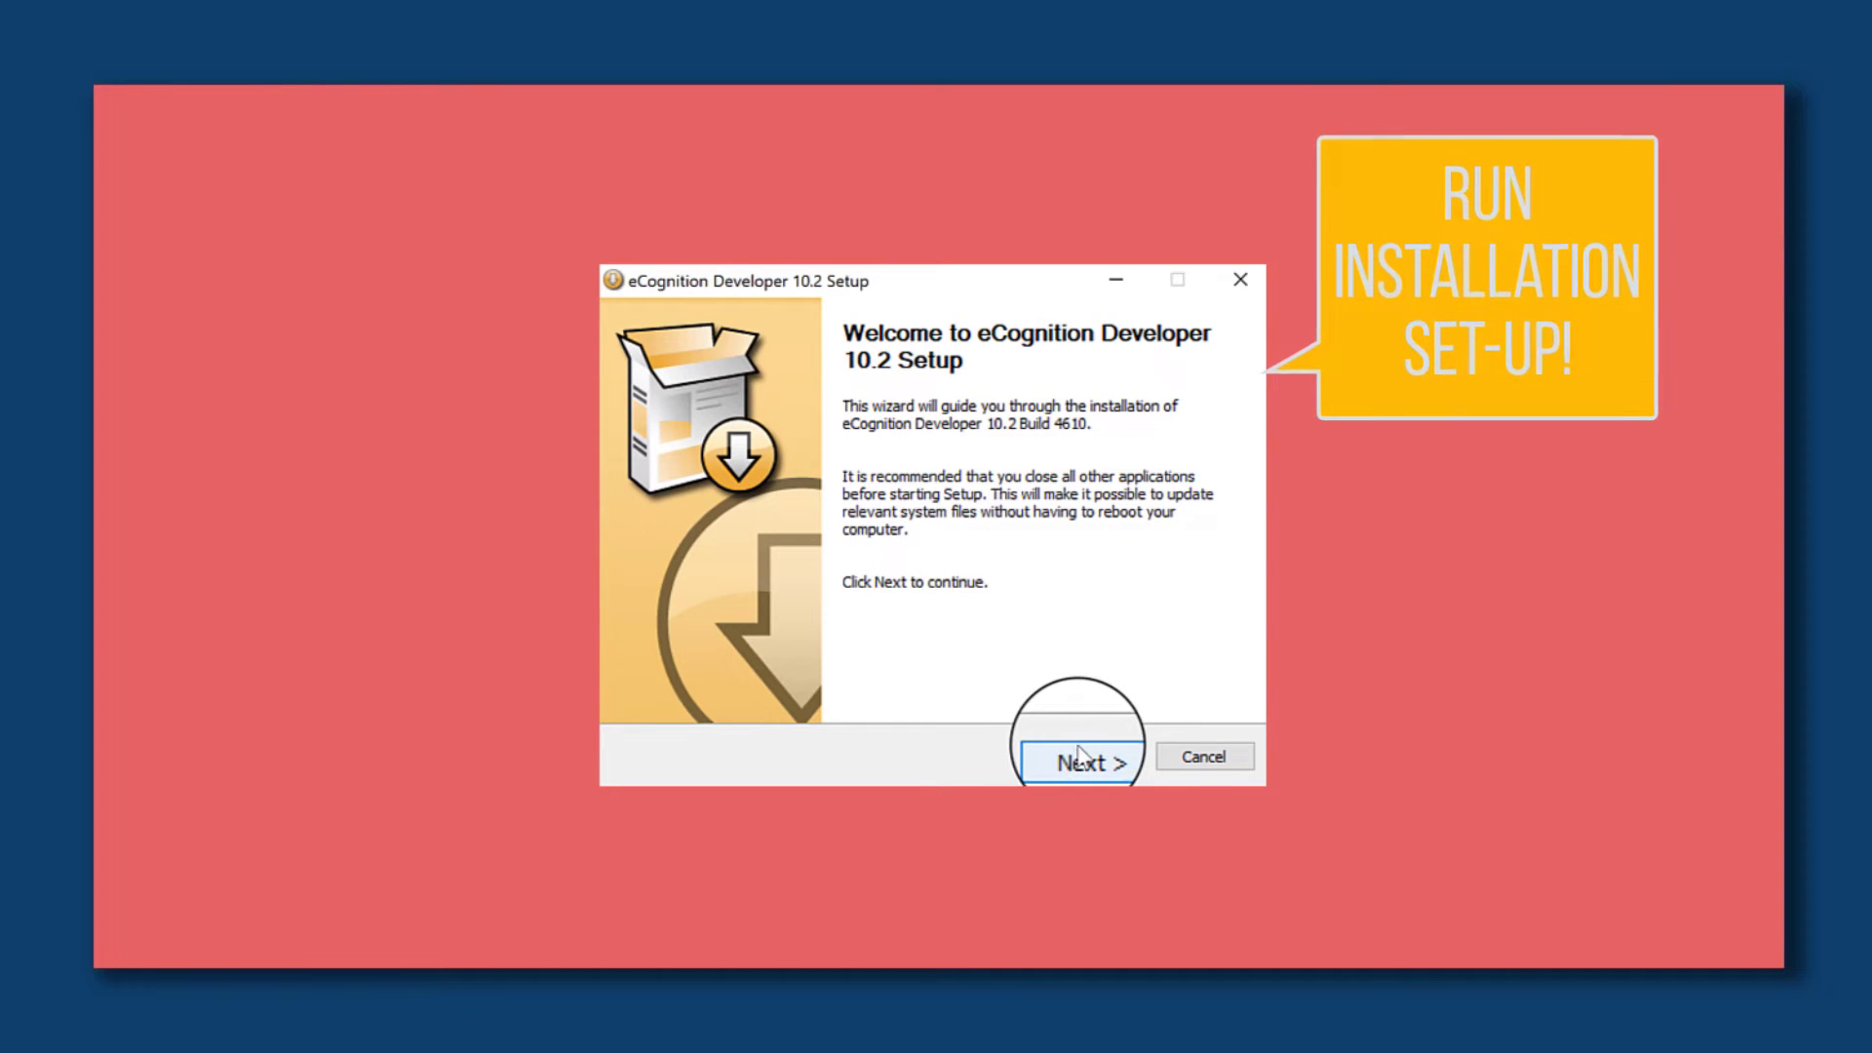
Accept the license terms and choose Localhost as the license server, reaching component selection.
{"action": "left_click", "coordinate": [1077, 762]}
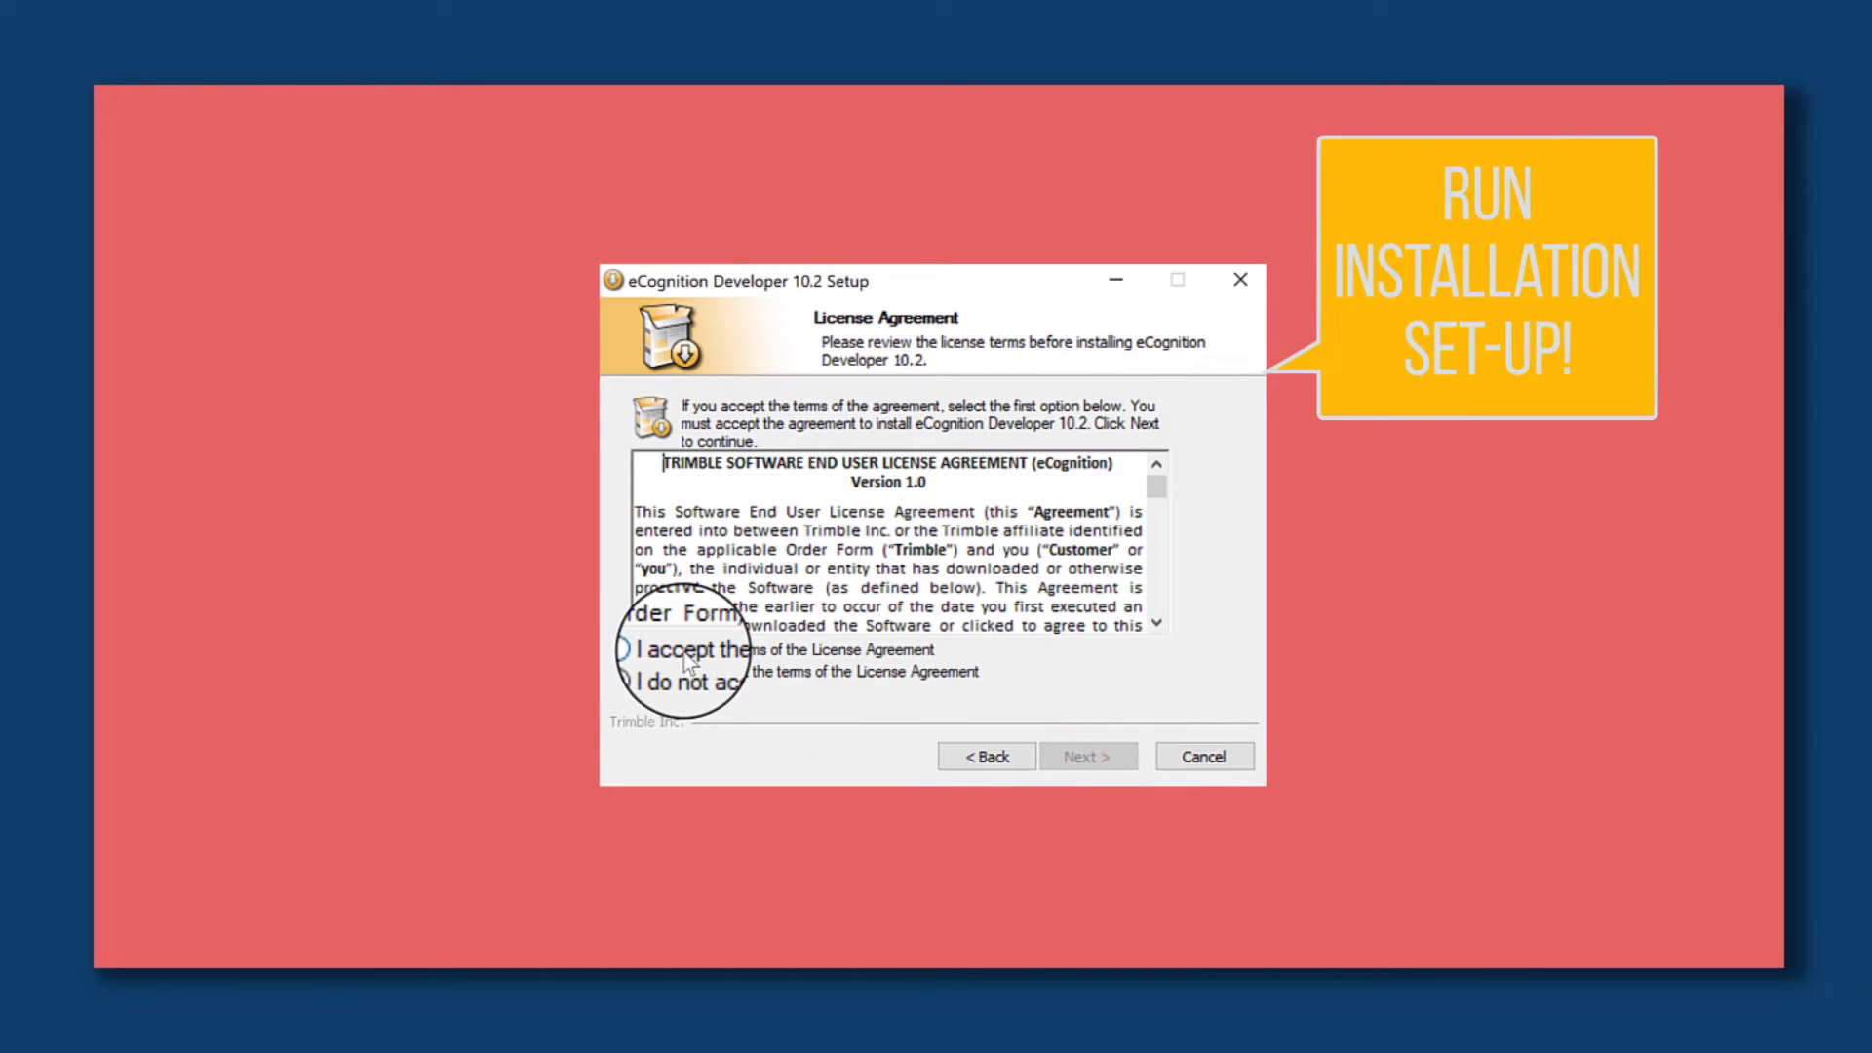
{"action": "left_click", "coordinate": [631, 650]}
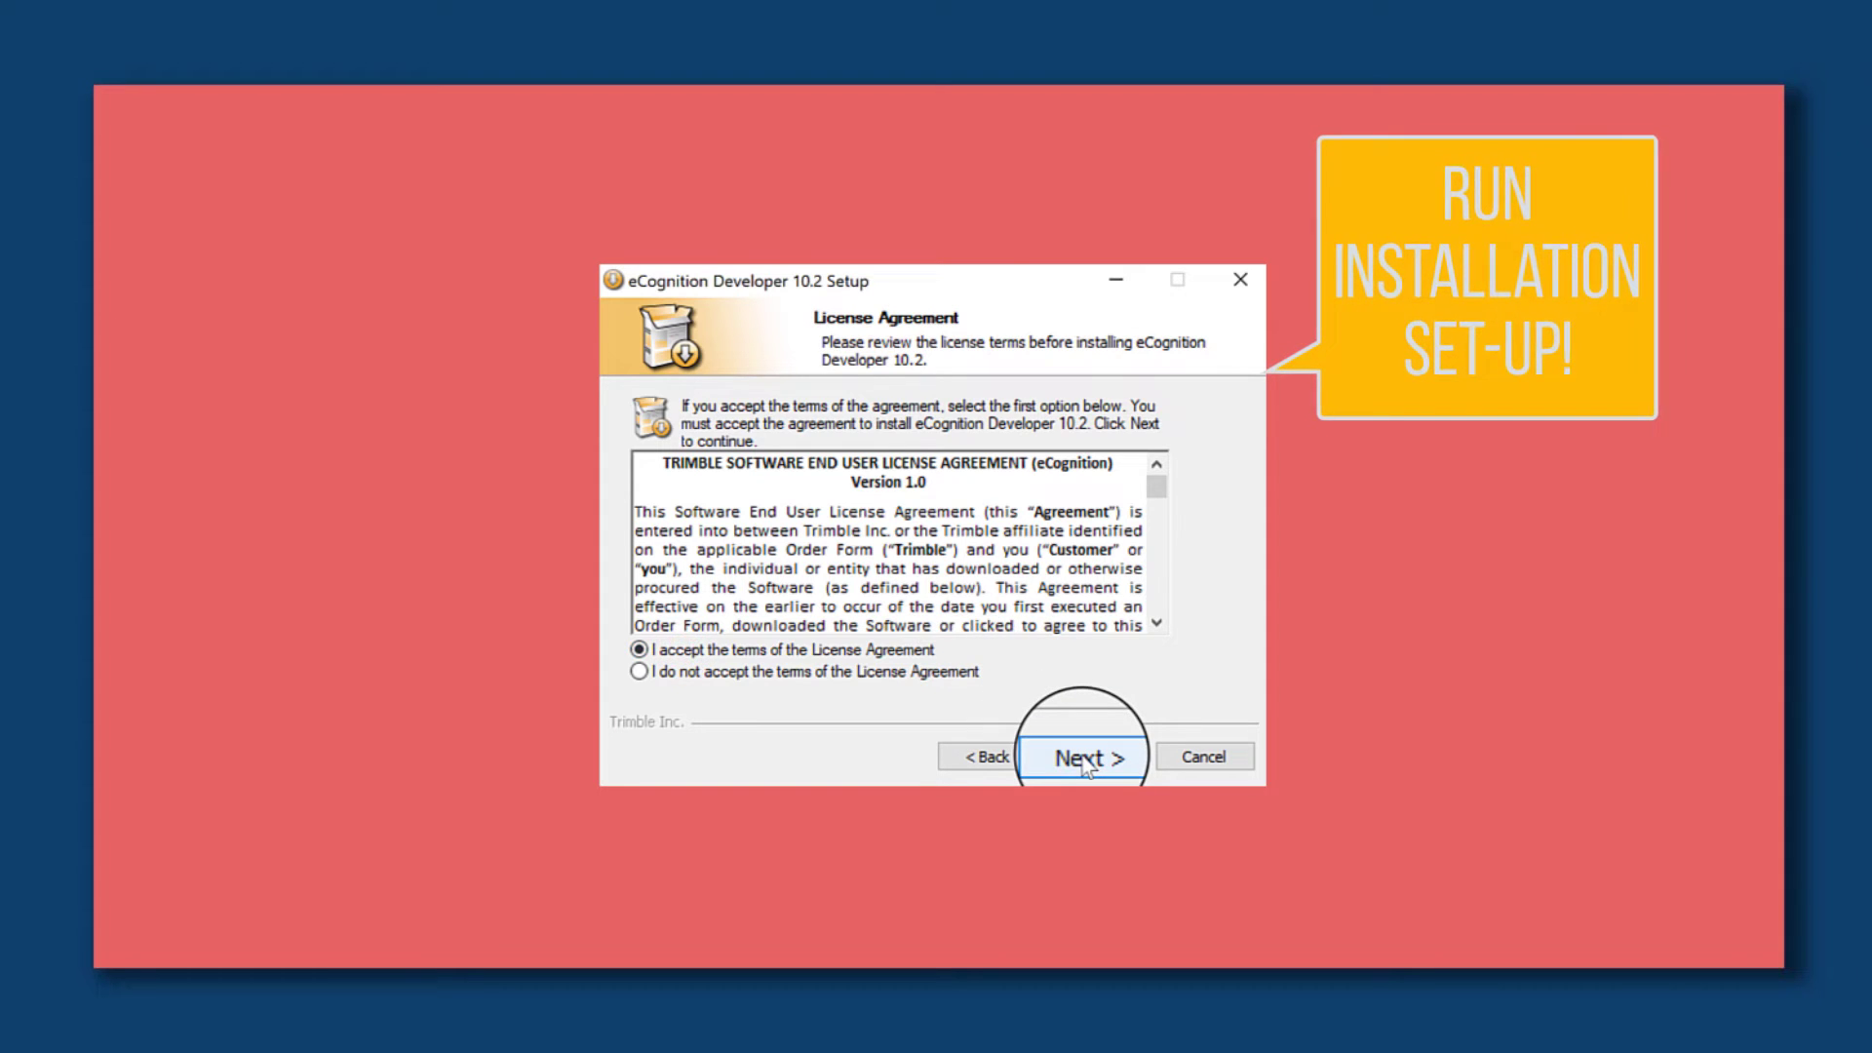
{"action": "left_click", "coordinate": [1078, 756]}
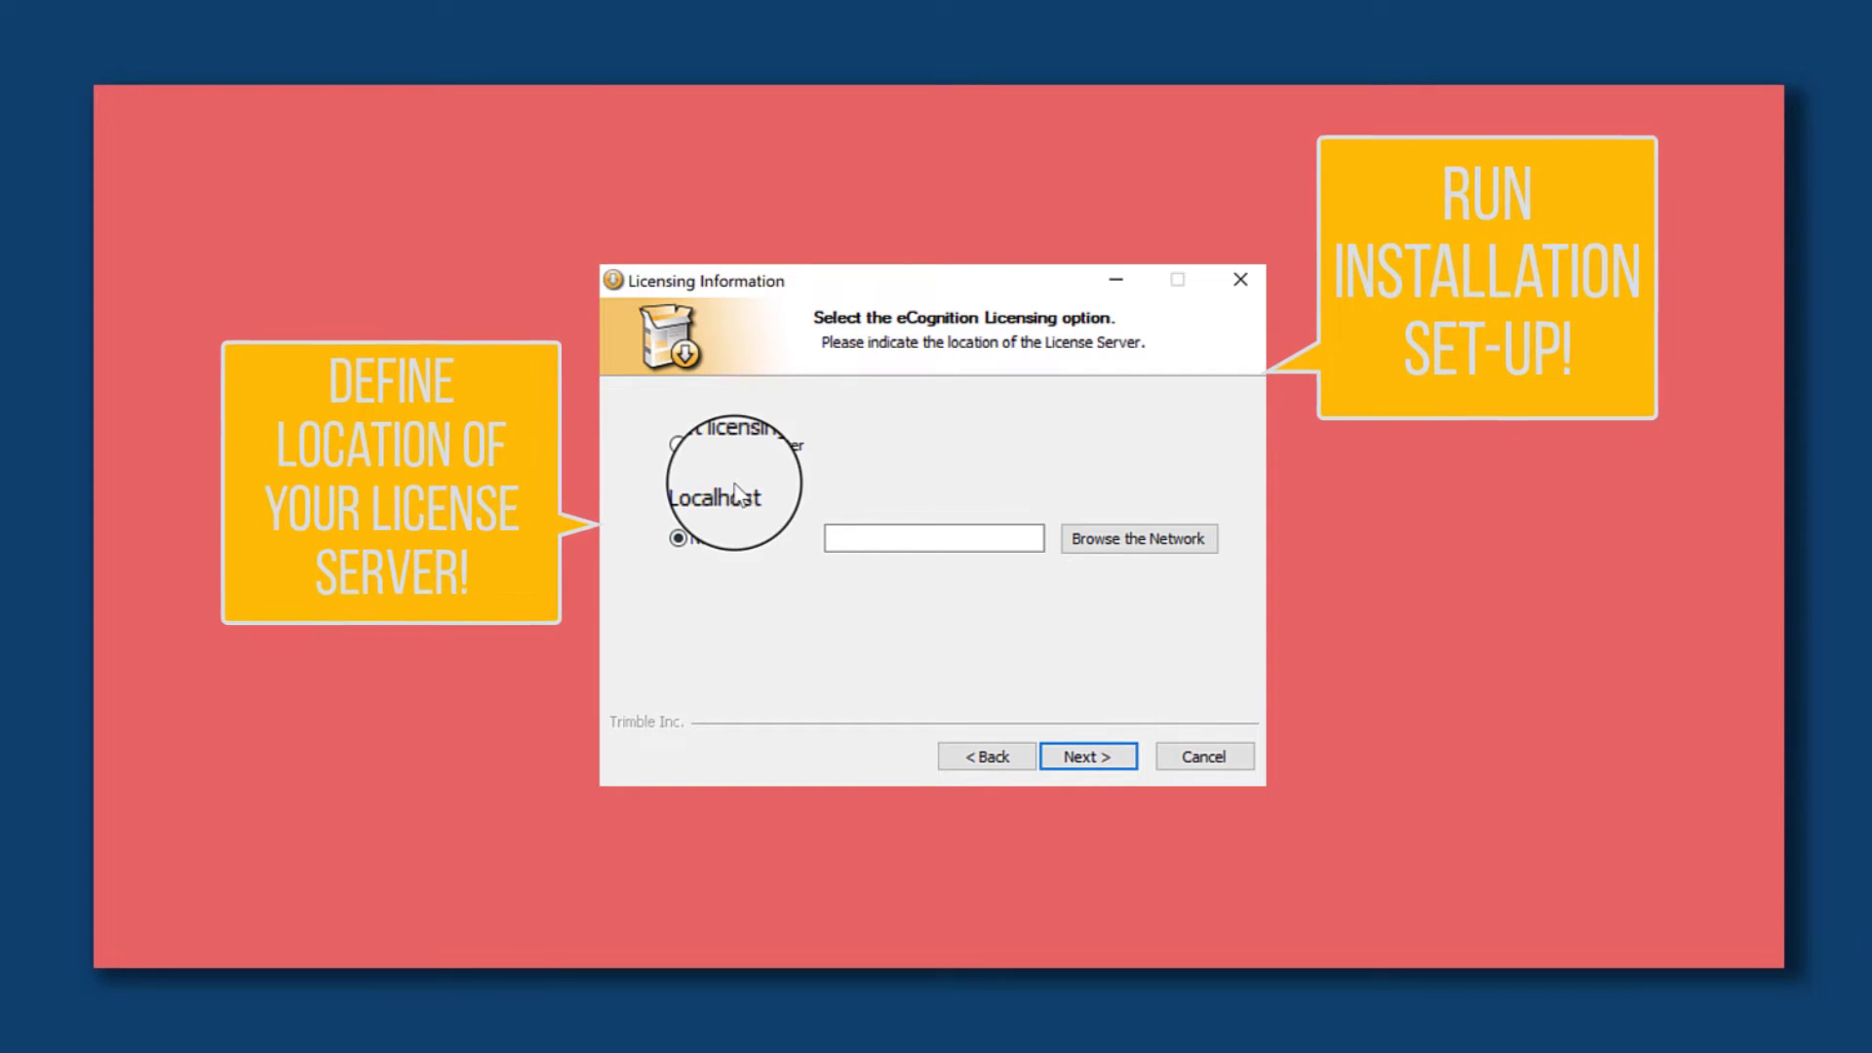
{"action": "left_click", "coordinate": [677, 492]}
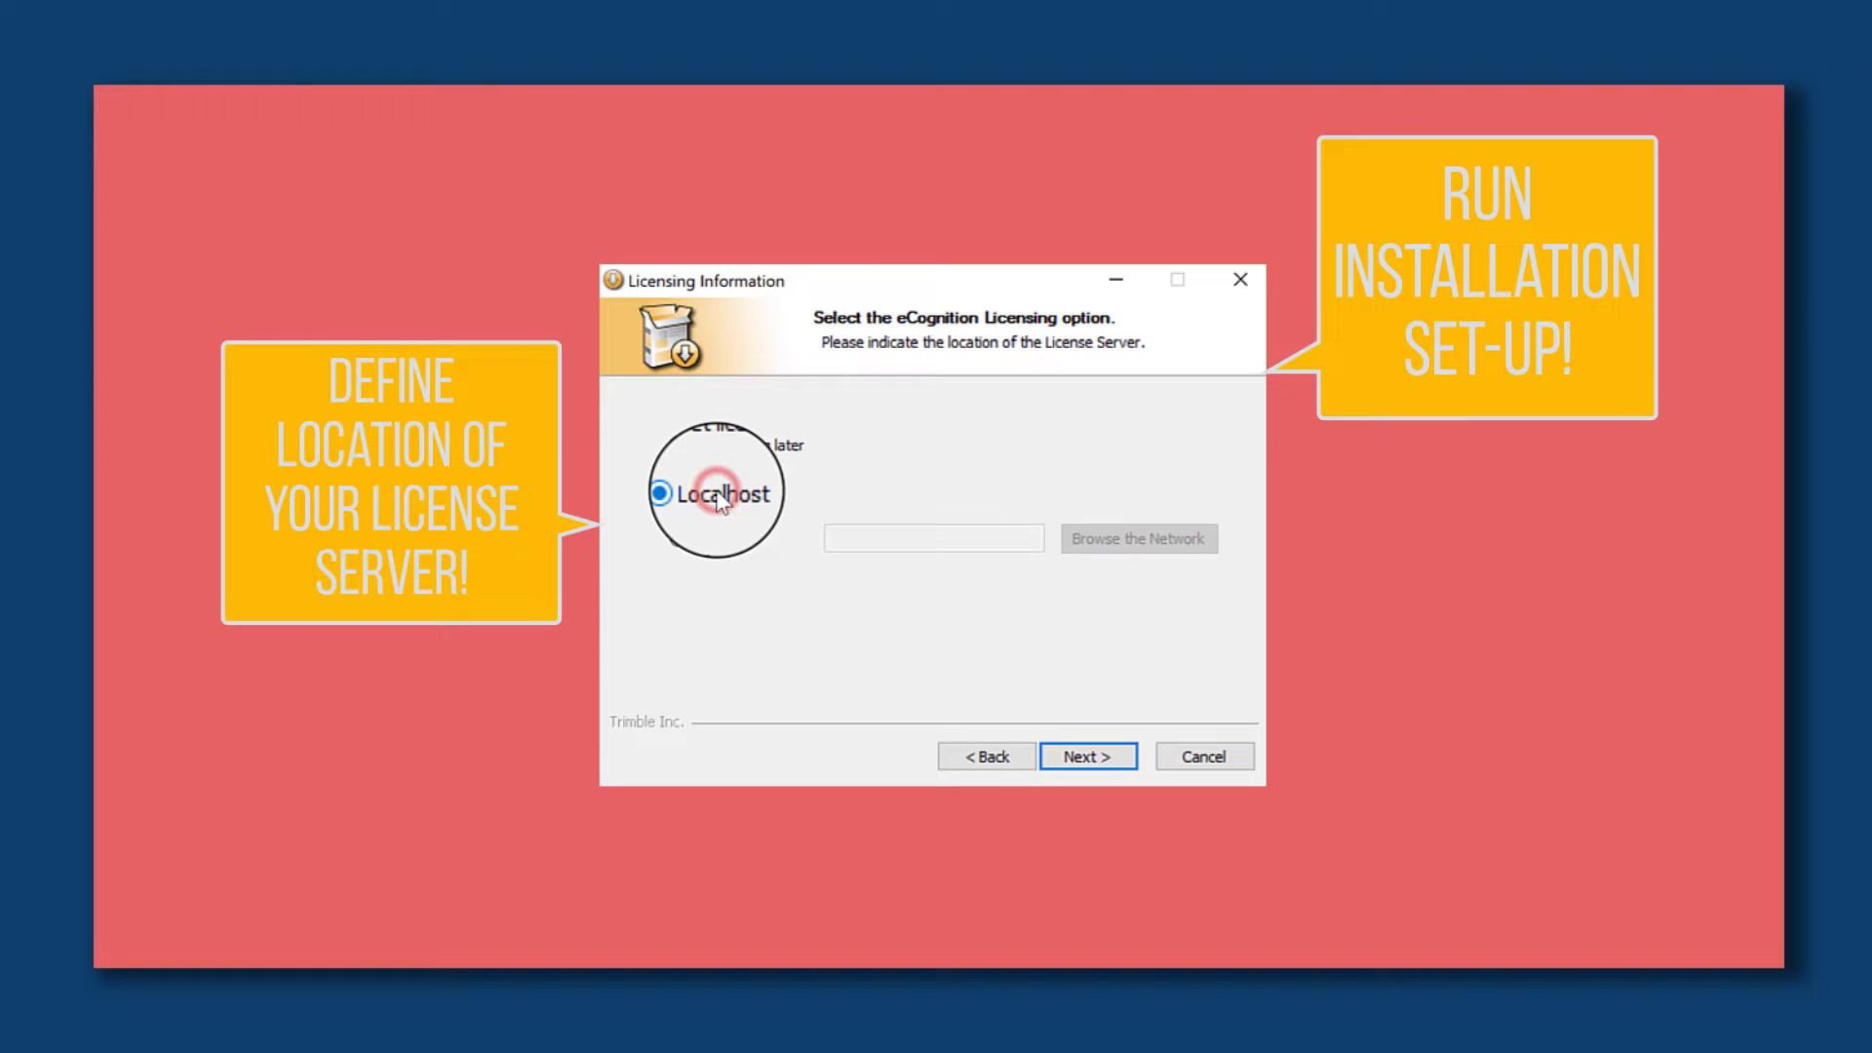
{"action": "left_click", "coordinate": [1086, 757]}
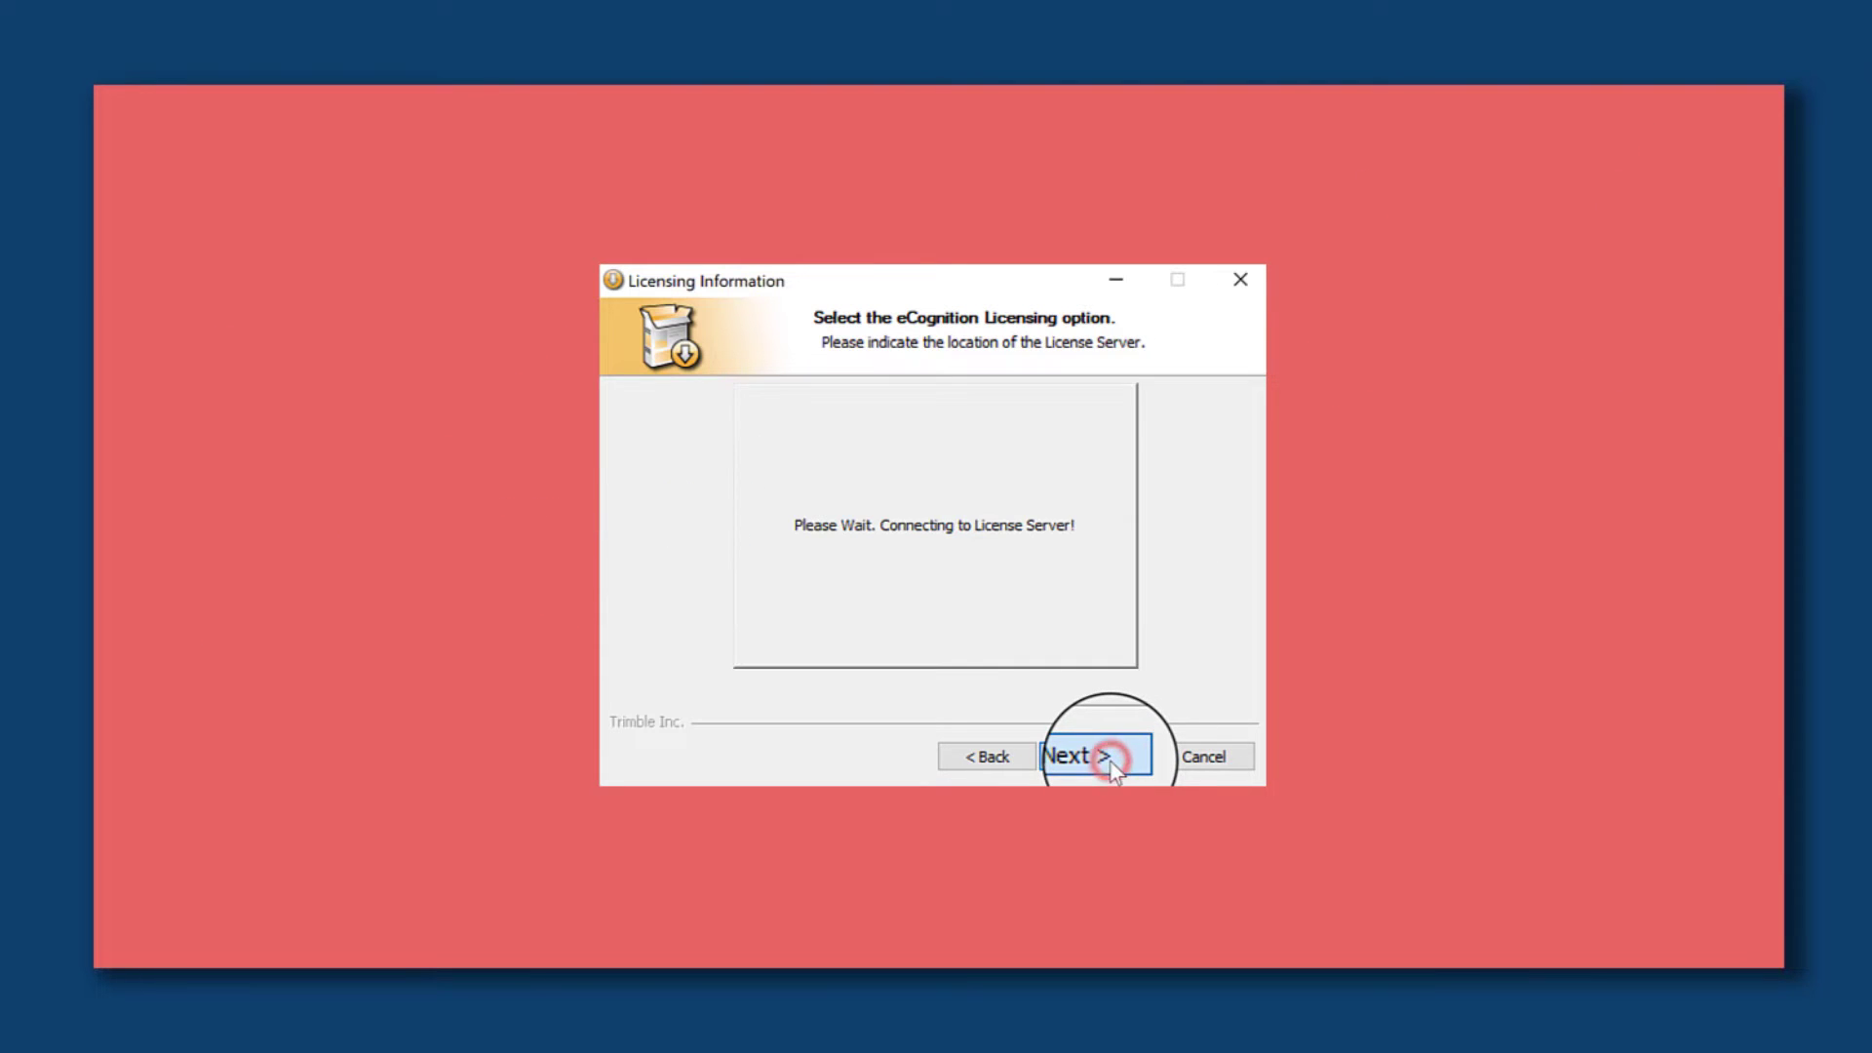
{"action": "left_click", "coordinate": [1090, 757]}
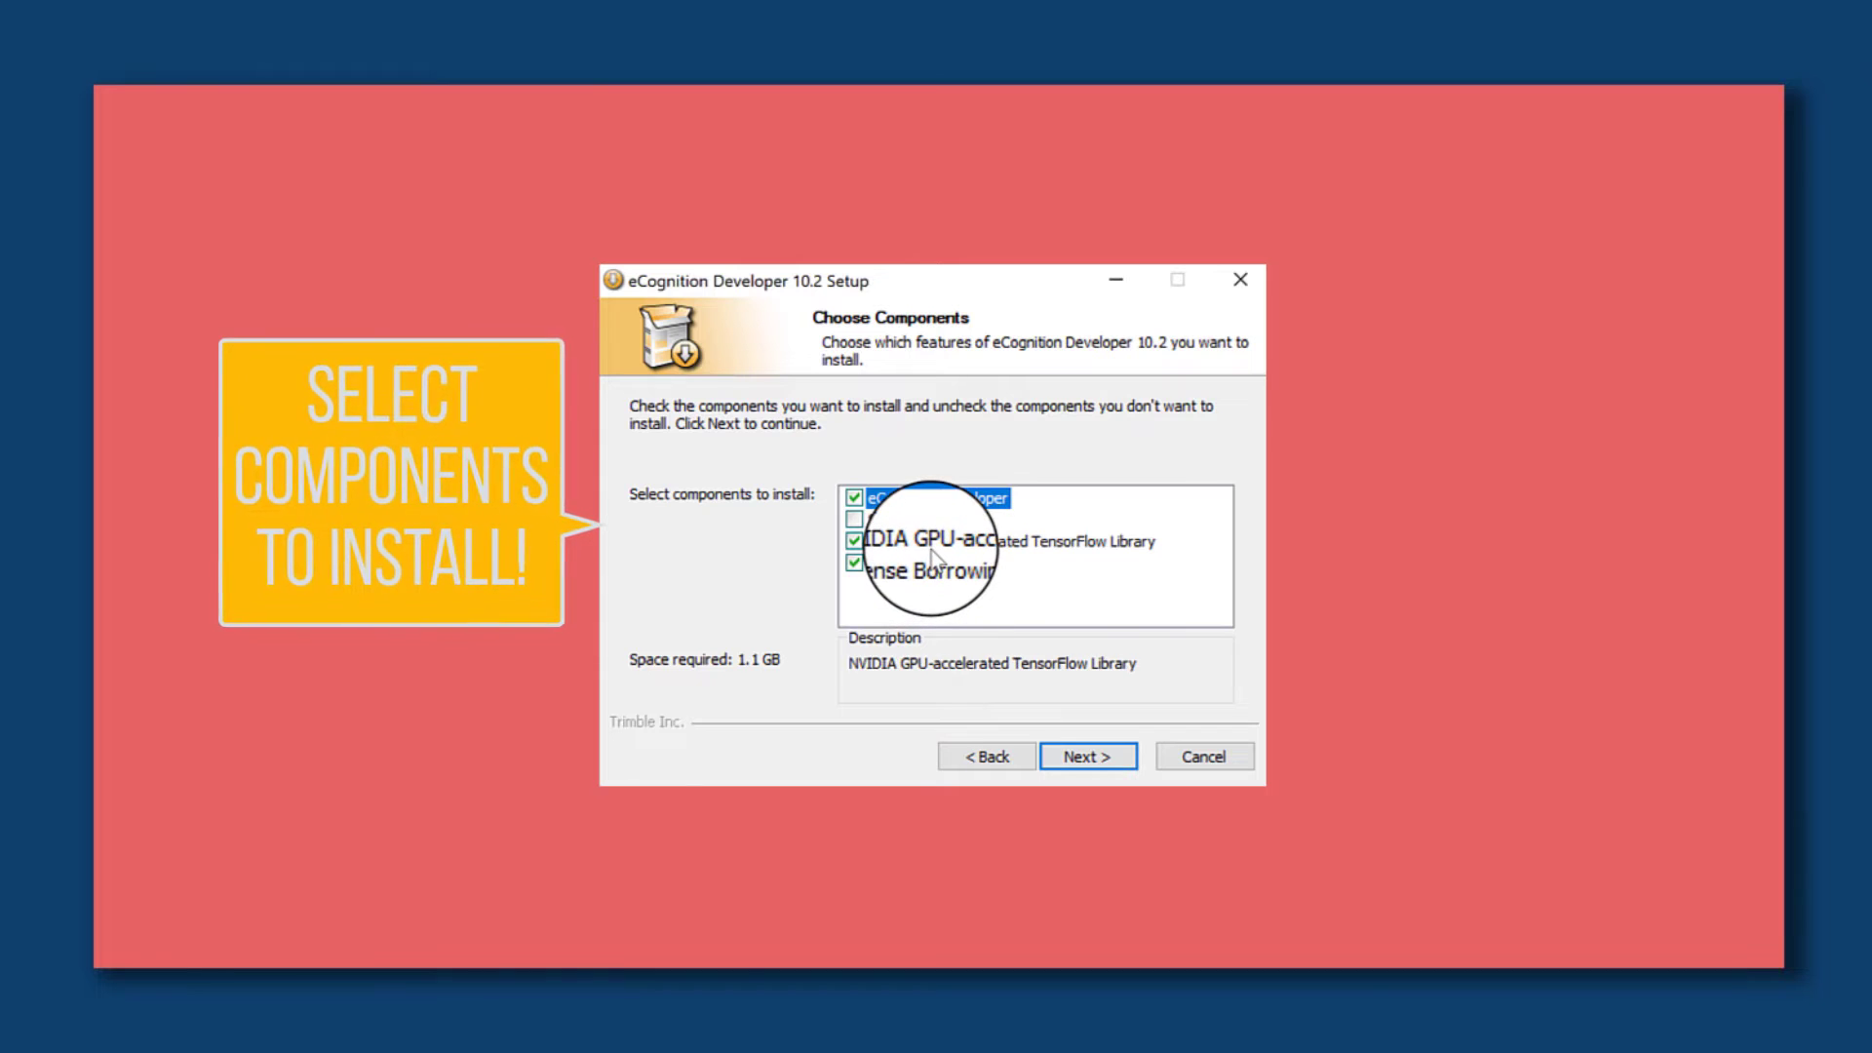
Keep the default components, Trimble Start Menu folder and install location, and start installing.
{"action": "left_click", "coordinate": [924, 497]}
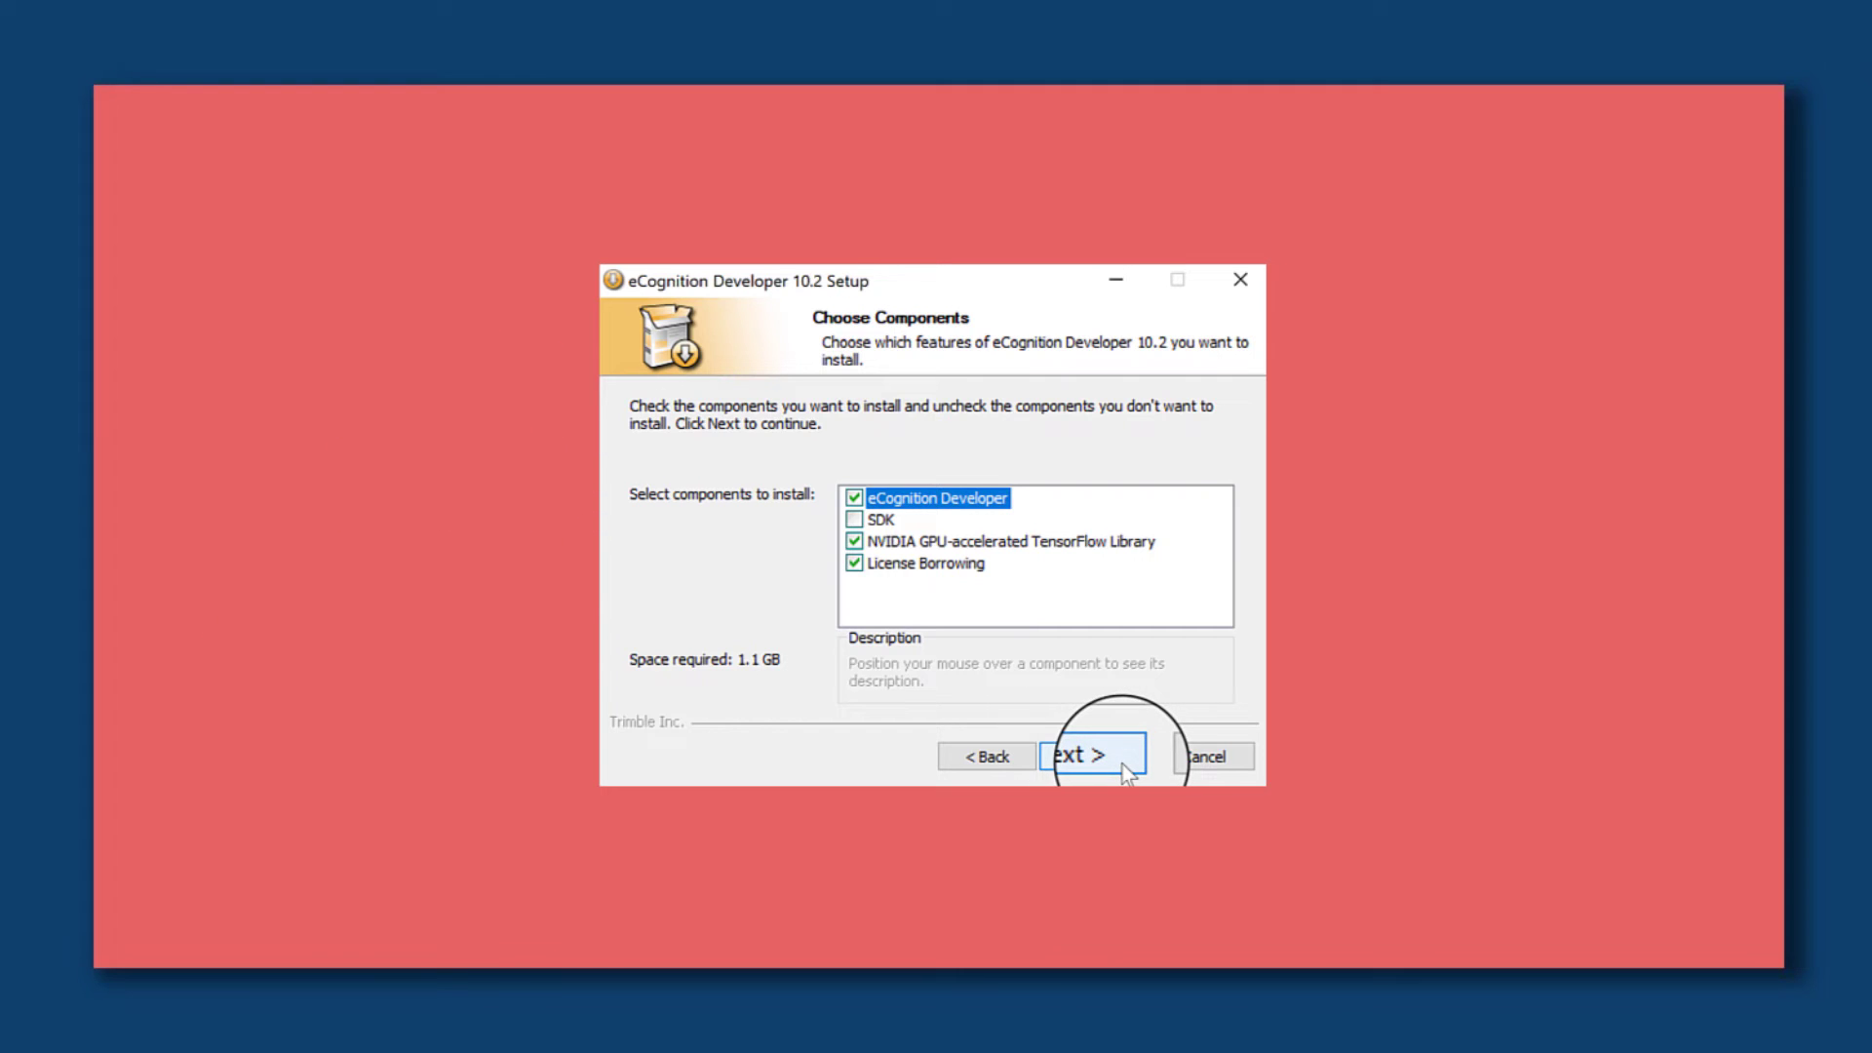
{"action": "left_click", "coordinate": [1086, 756]}
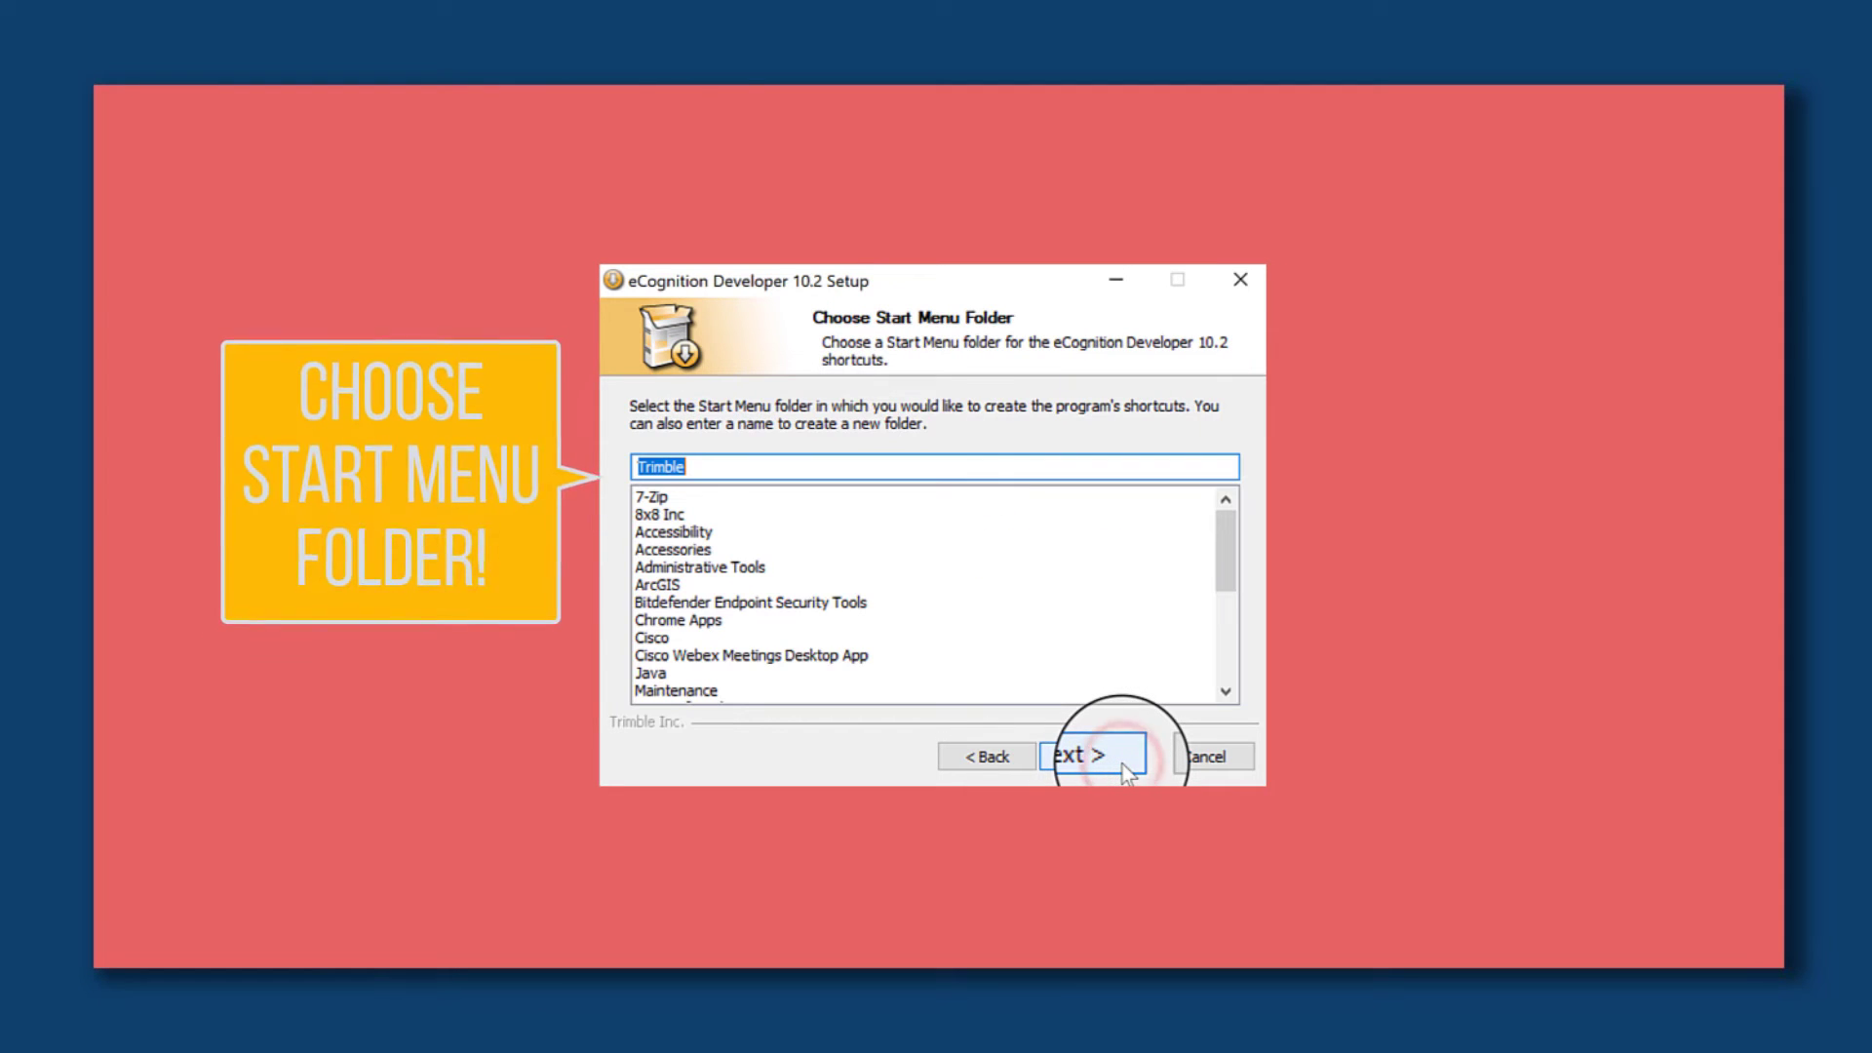
{"action": "left_click", "coordinate": [1078, 756]}
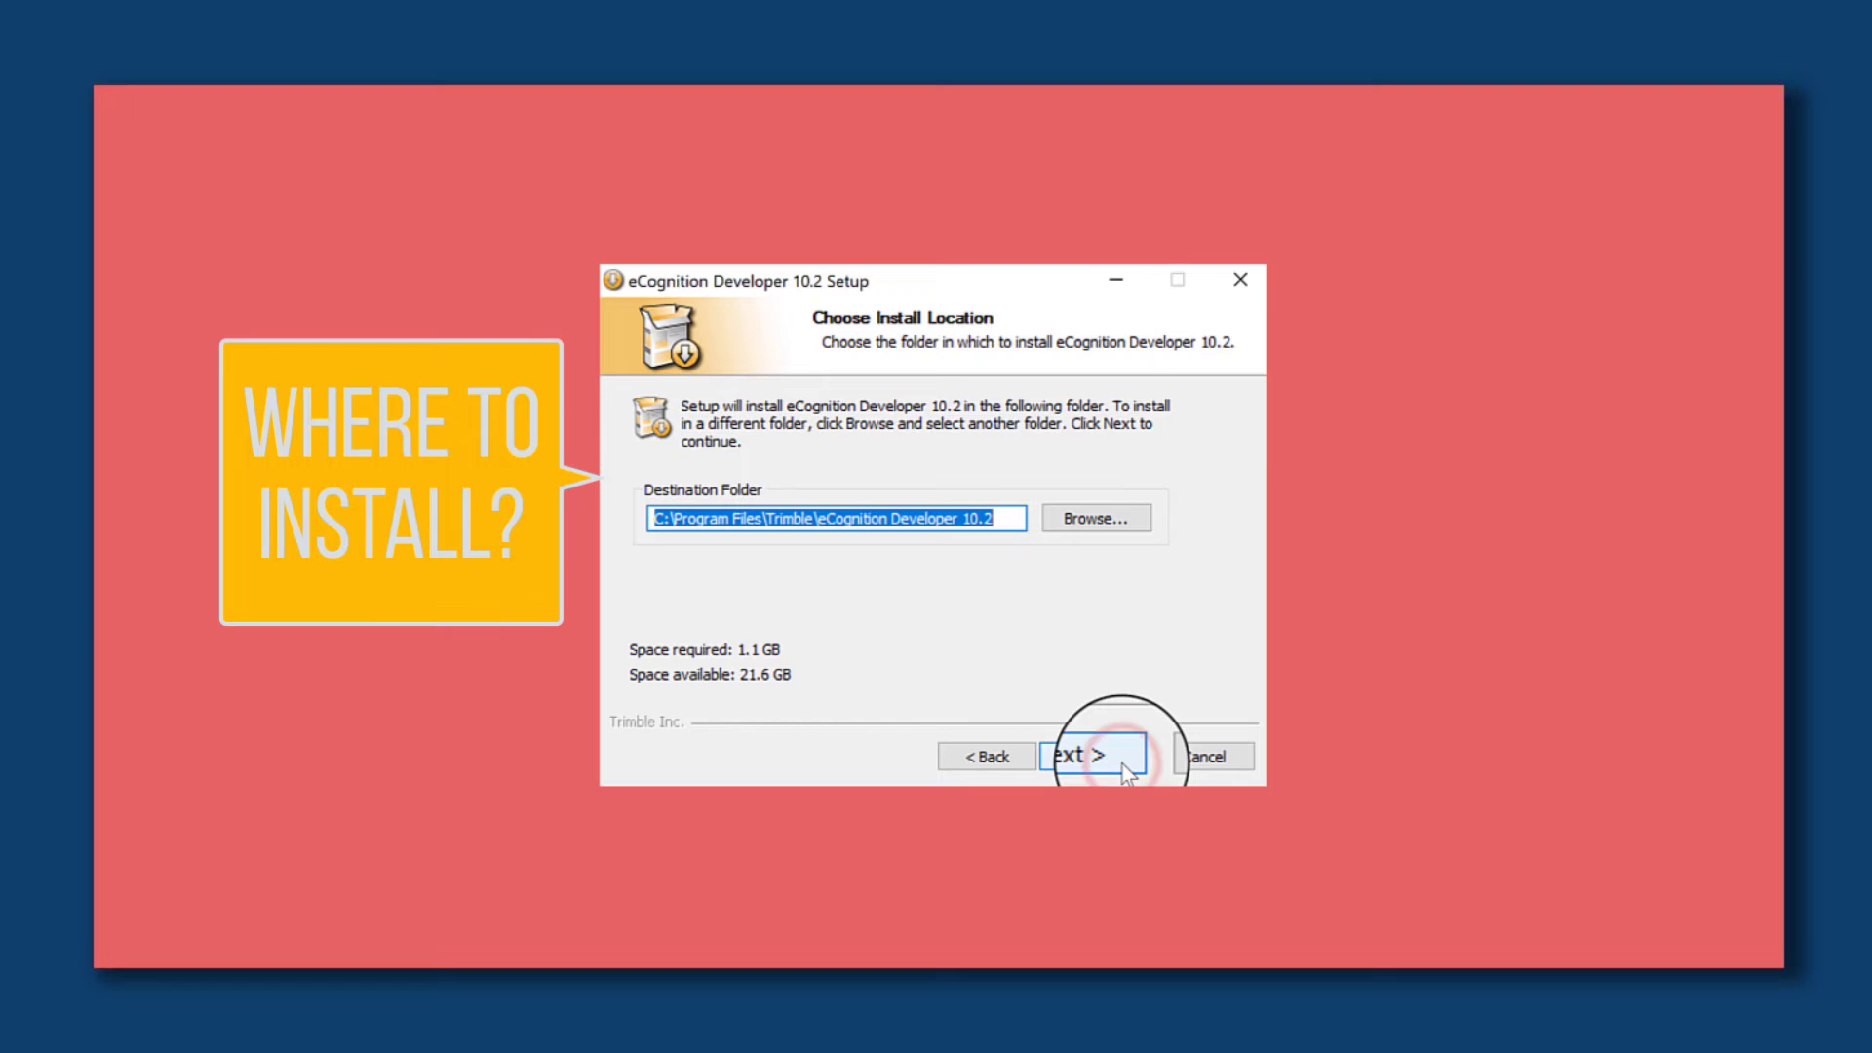
{"action": "left_click", "coordinate": [1080, 756]}
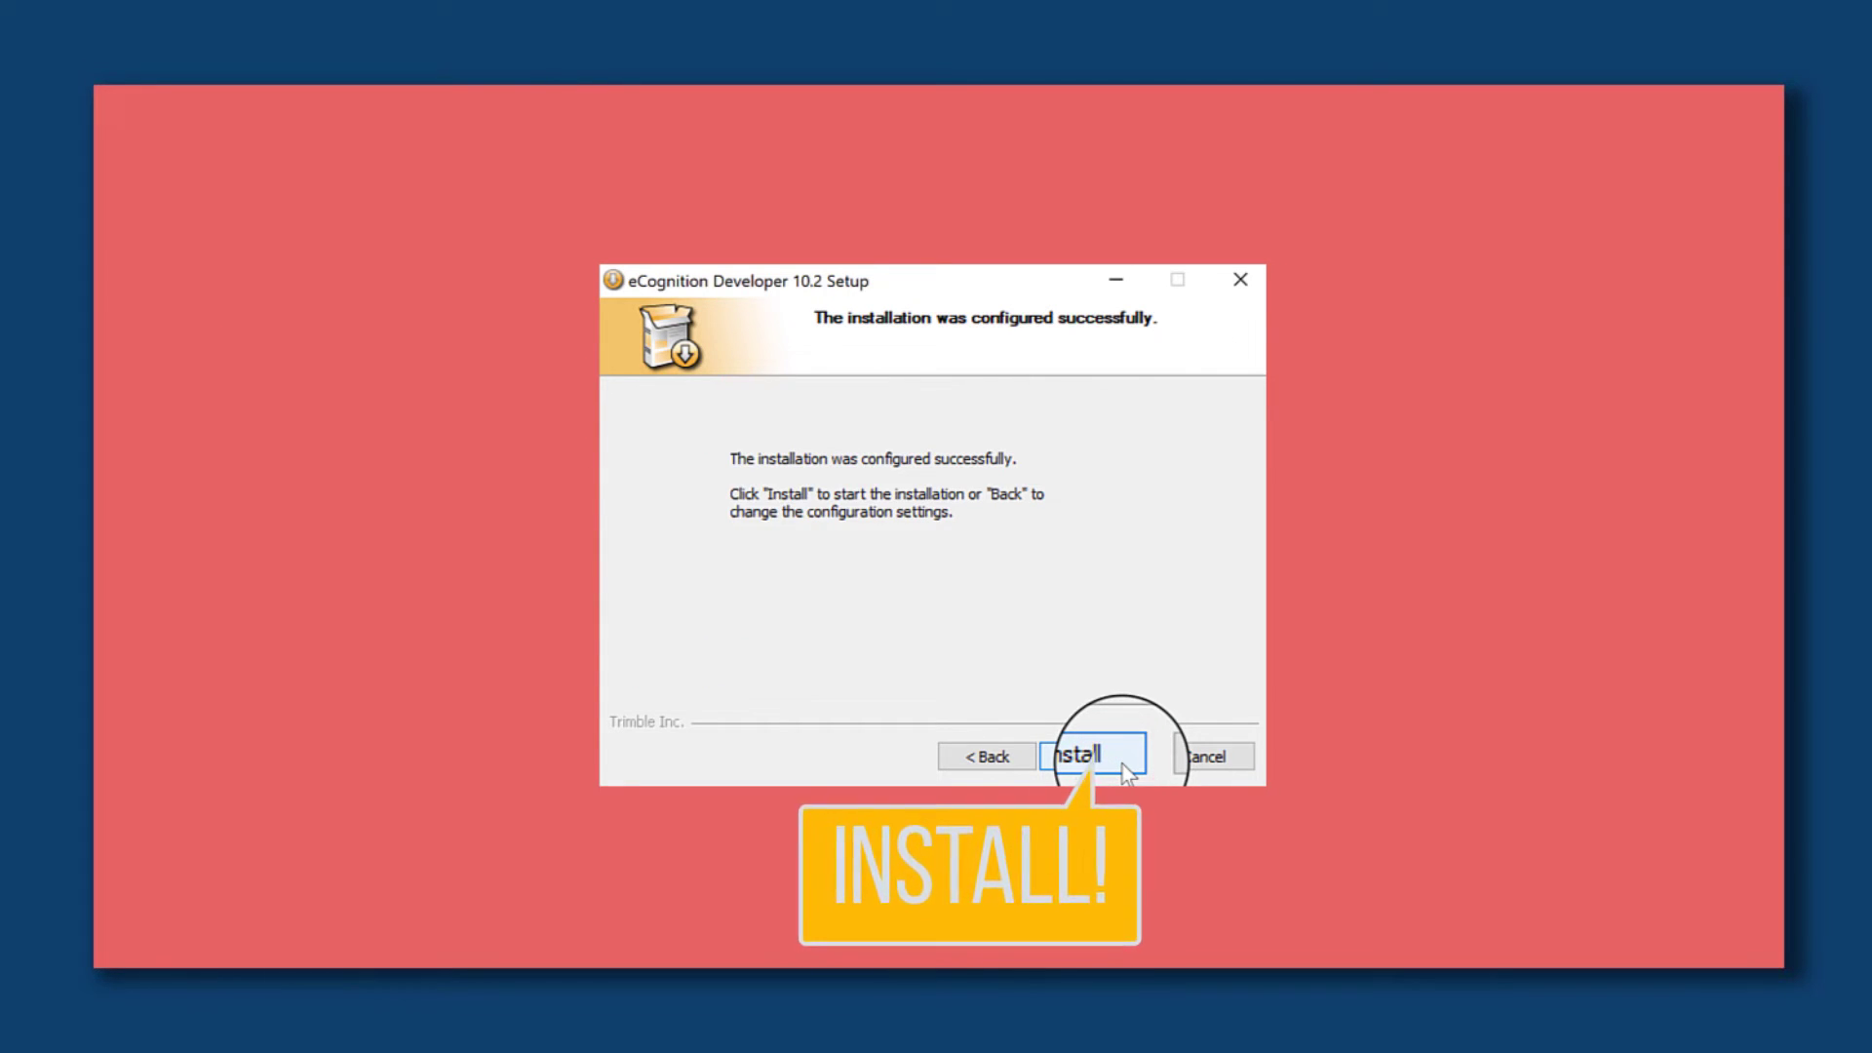
{"action": "left_click", "coordinate": [1084, 756]}
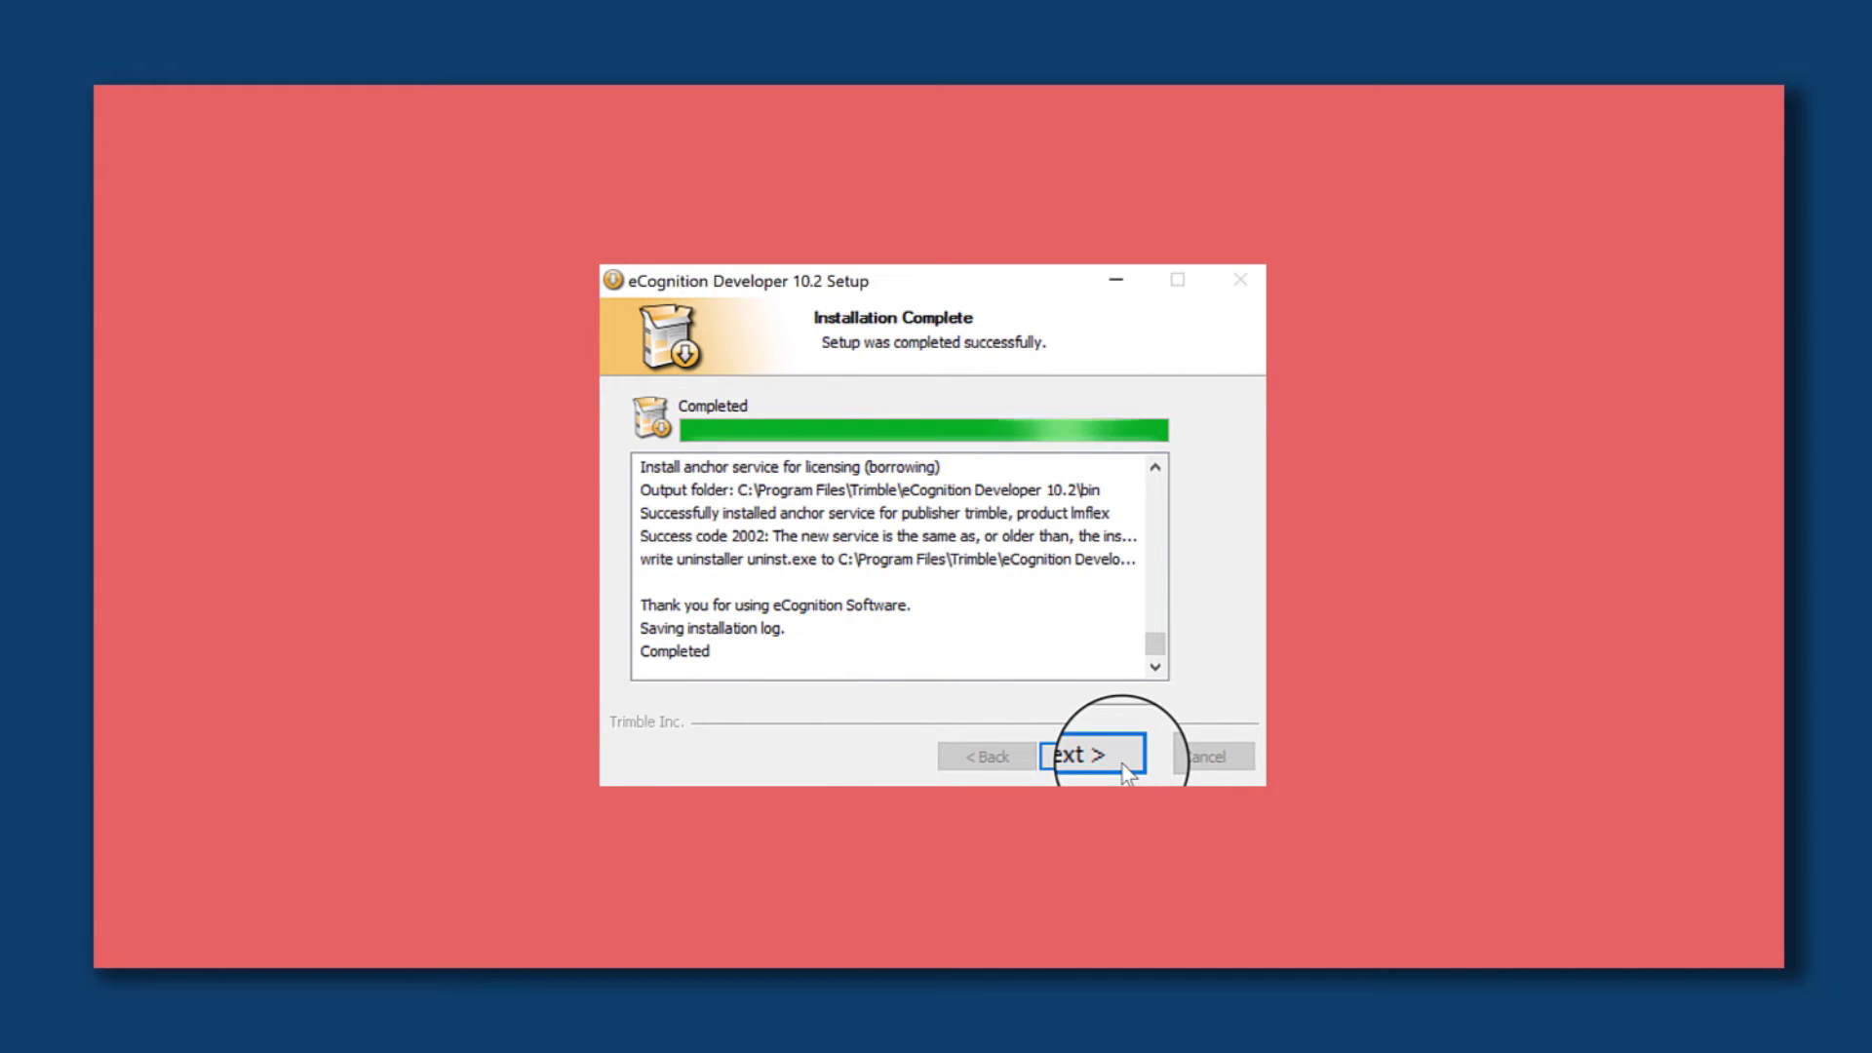
Finish the wizard once the progress bar shows Completed.
{"action": "left_click", "coordinate": [1084, 756]}
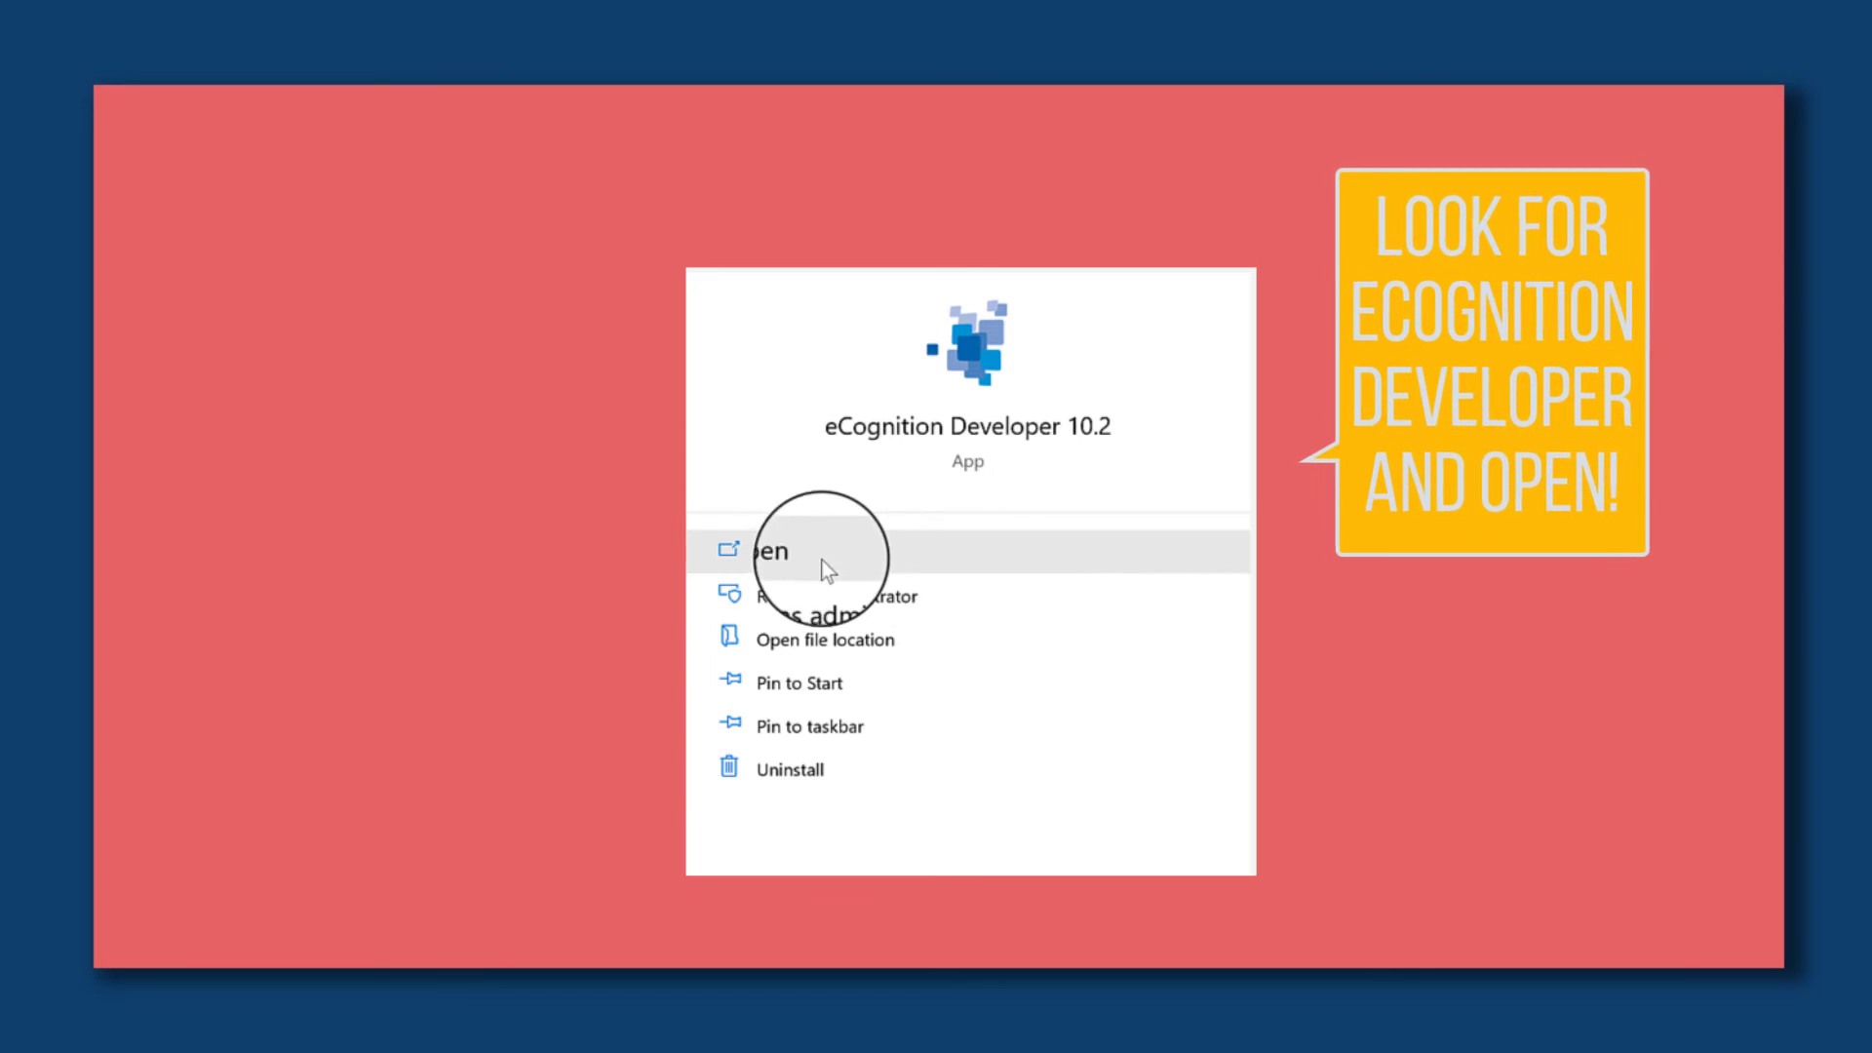
Launch eCognition Developer 10.2 from the Start search to its Get Started screen.
{"action": "left_click", "coordinate": [774, 551]}
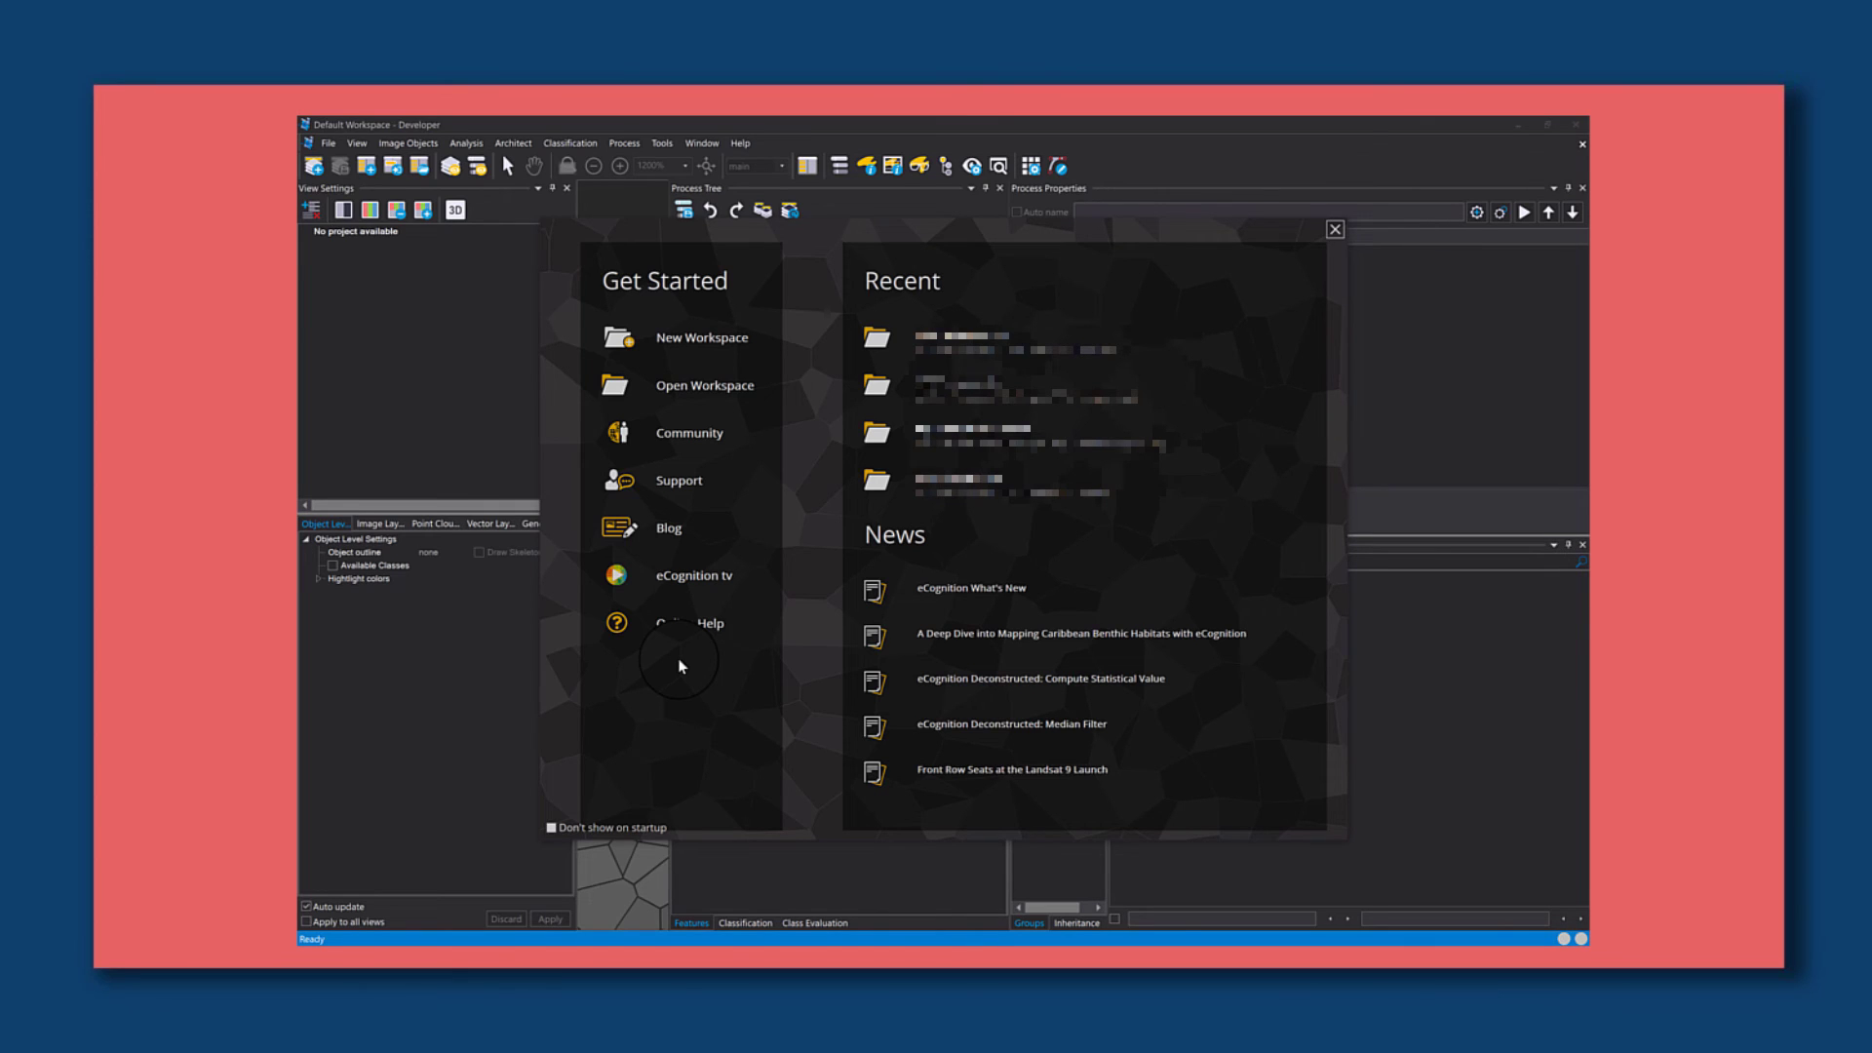